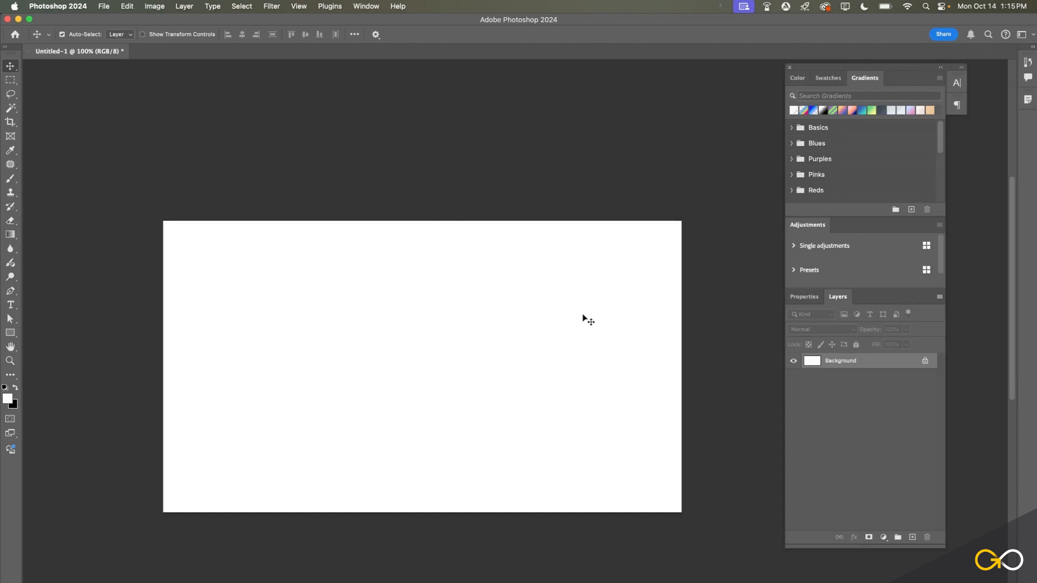
mouse_move(568, 351)
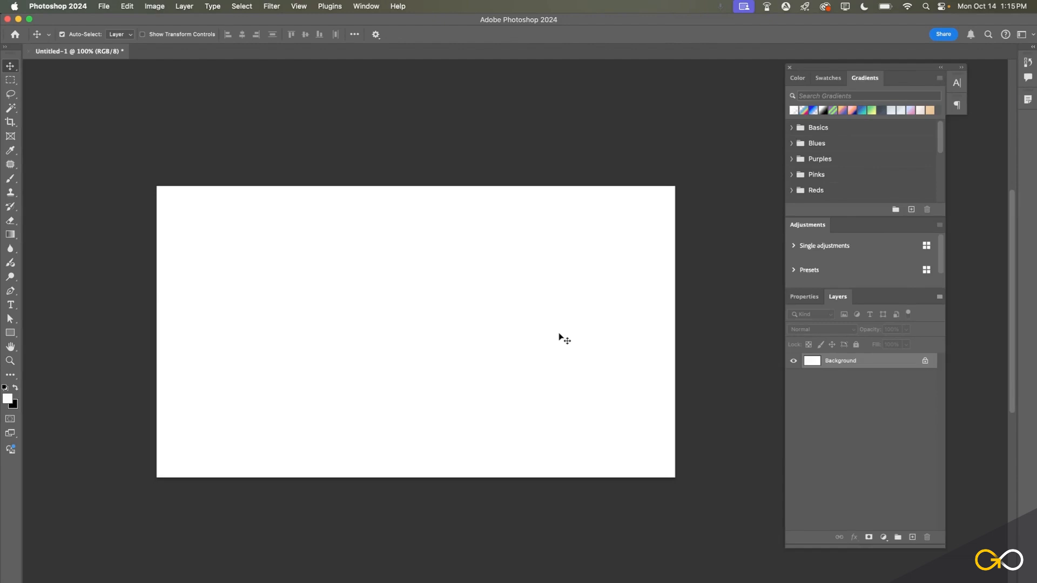
mouse_move(570, 349)
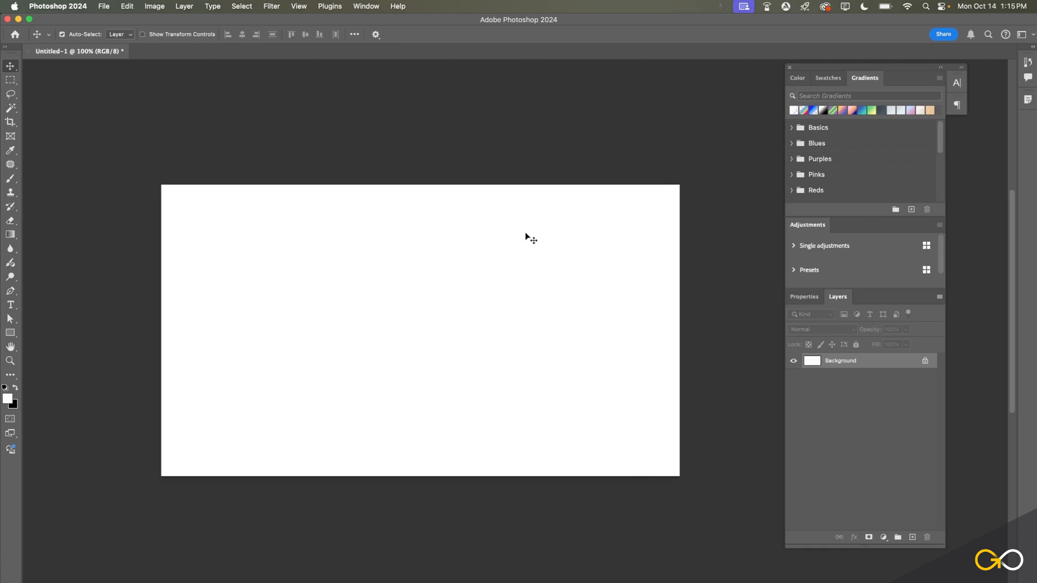
mouse_move(408, 266)
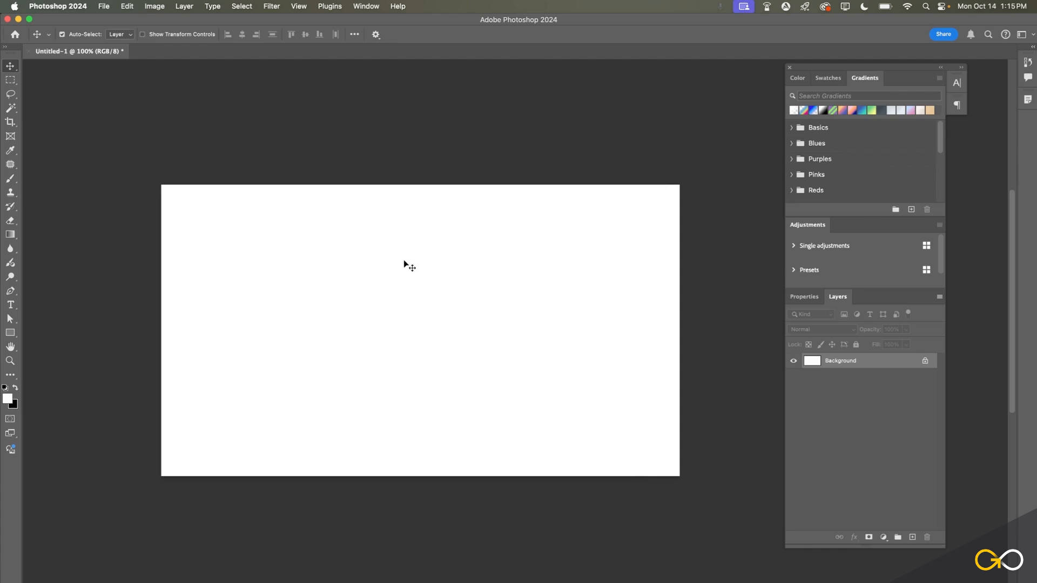
Step: Open DSCF0203 through DSCF0205 from Eric Photos together with File > Open
click(103, 6)
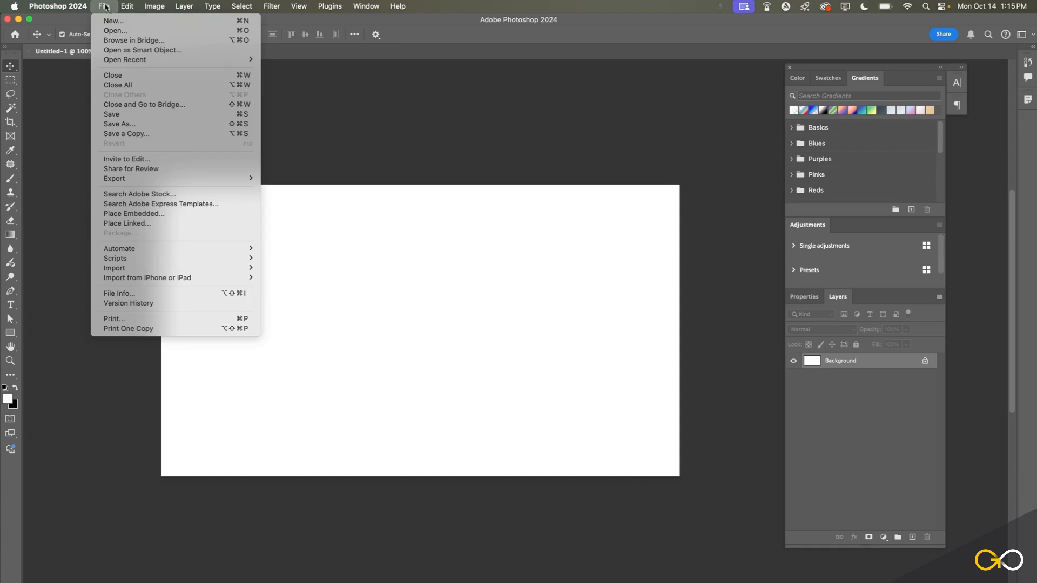
click(114, 29)
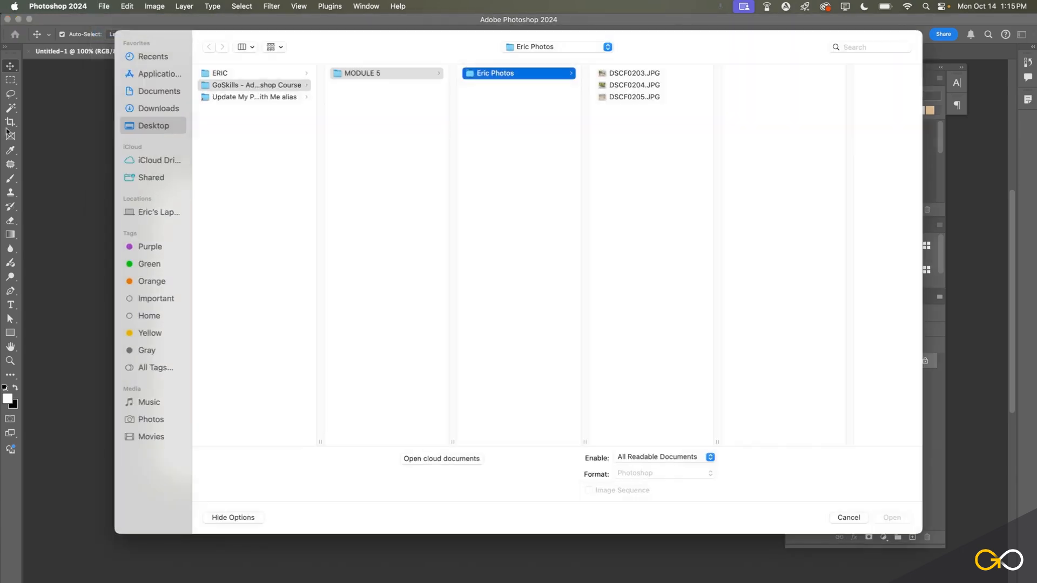
click(633, 73)
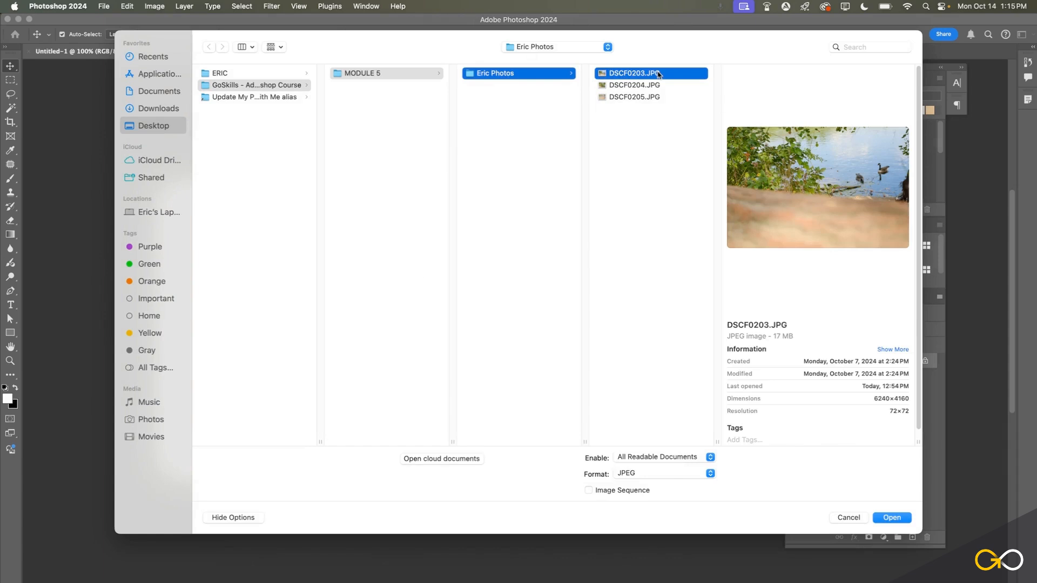
click(633, 96)
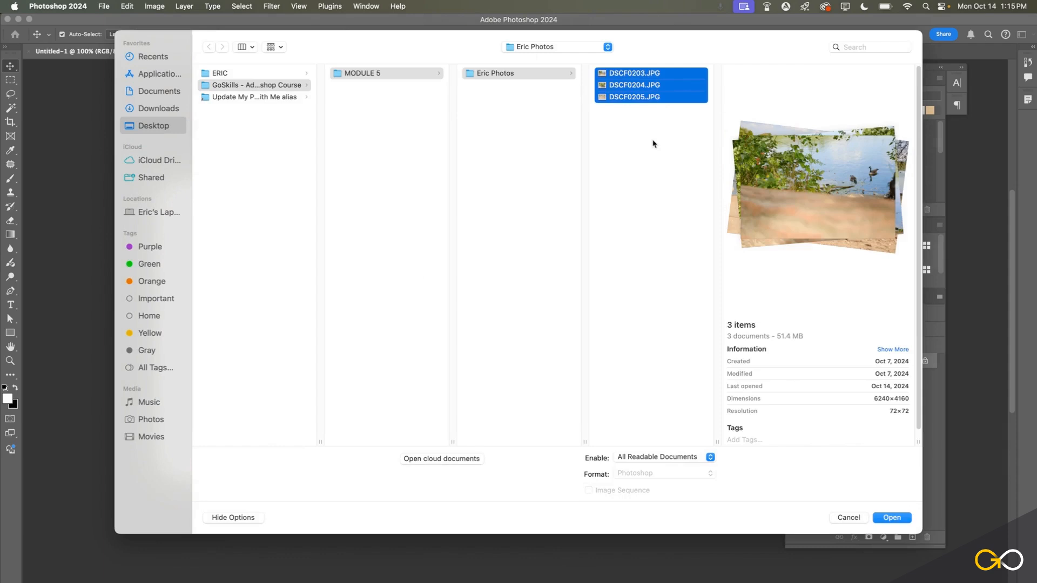
click(495, 73)
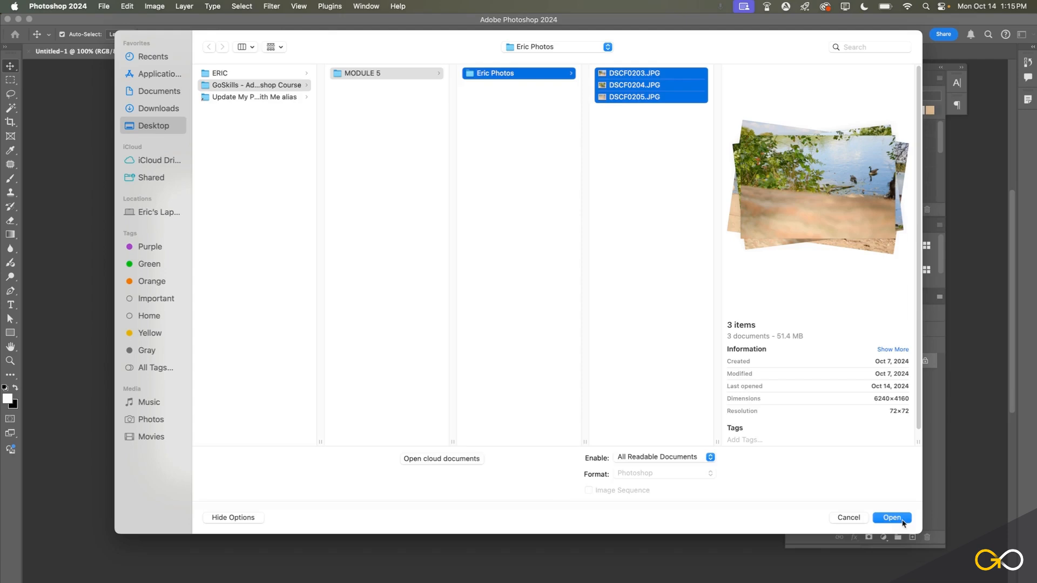
click(891, 518)
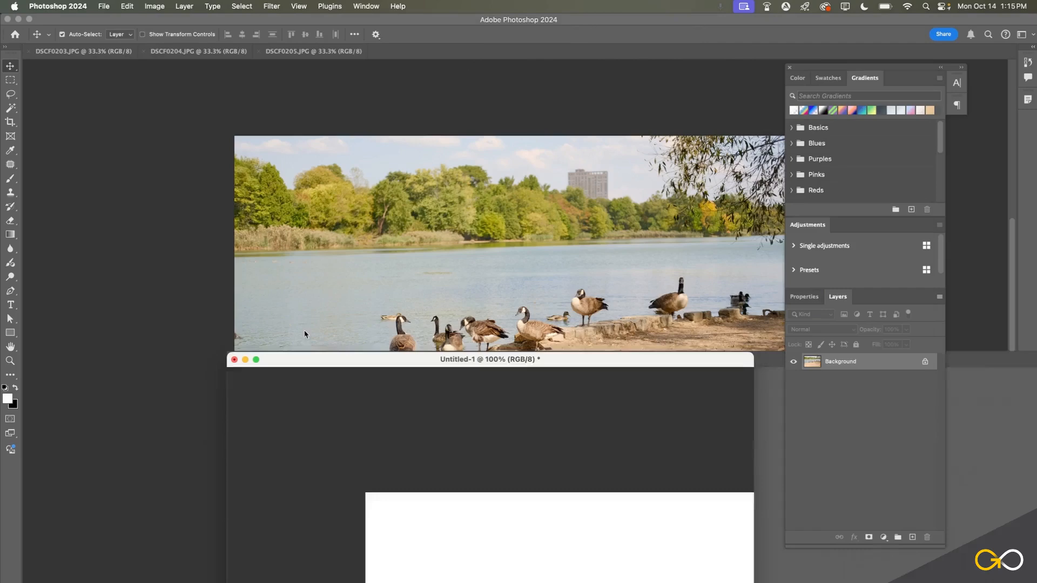
Step: Drag the blank canvas out of the tab bar, then float the remaining photos as windows
drag(488, 359, 353, 177)
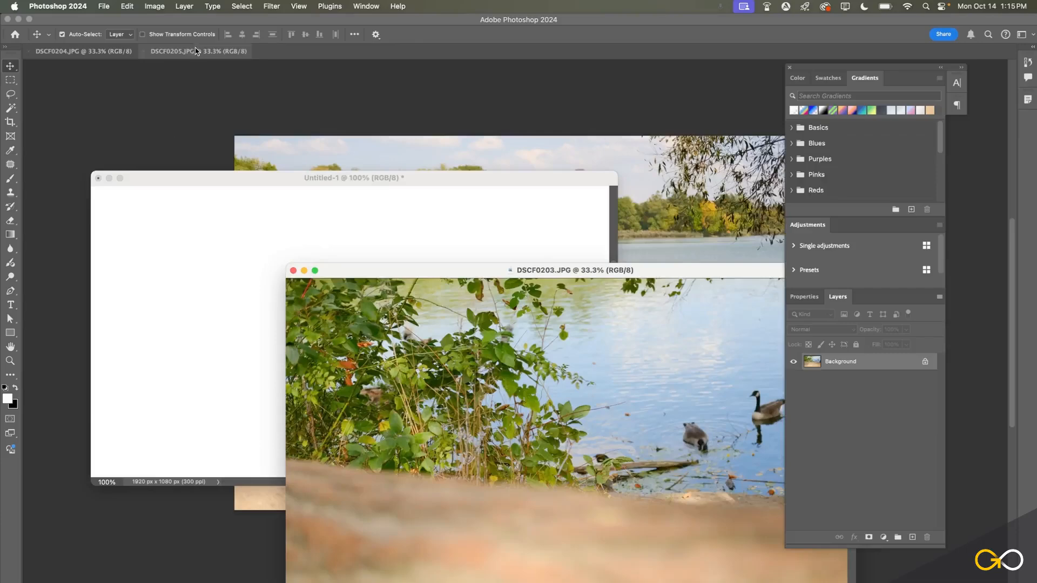
click(197, 50)
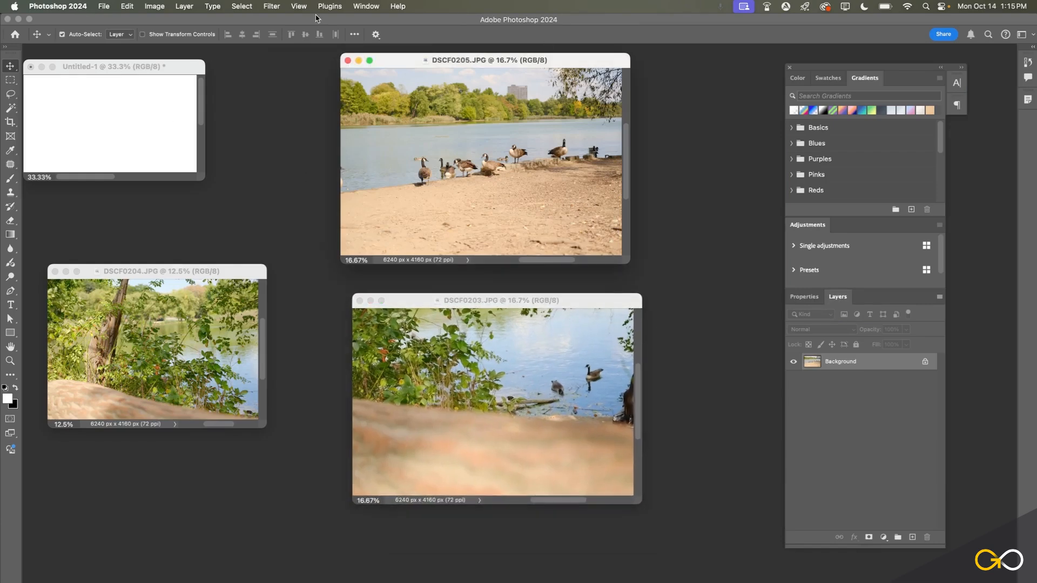
Step: Tile the open documents in a 3-up Vertical arrangement via Window > Arrange
click(365, 6)
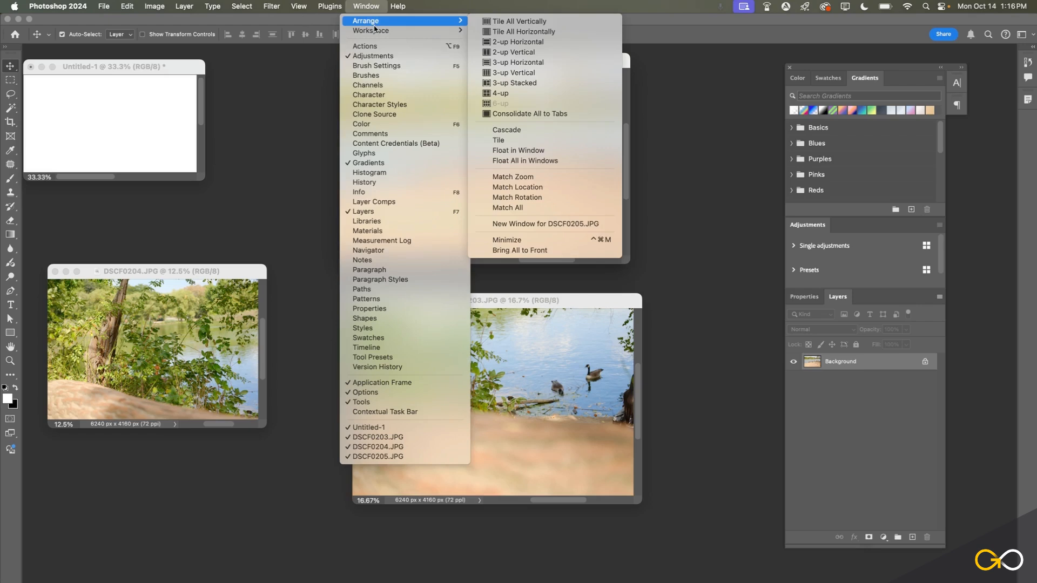
mouse_move(376, 29)
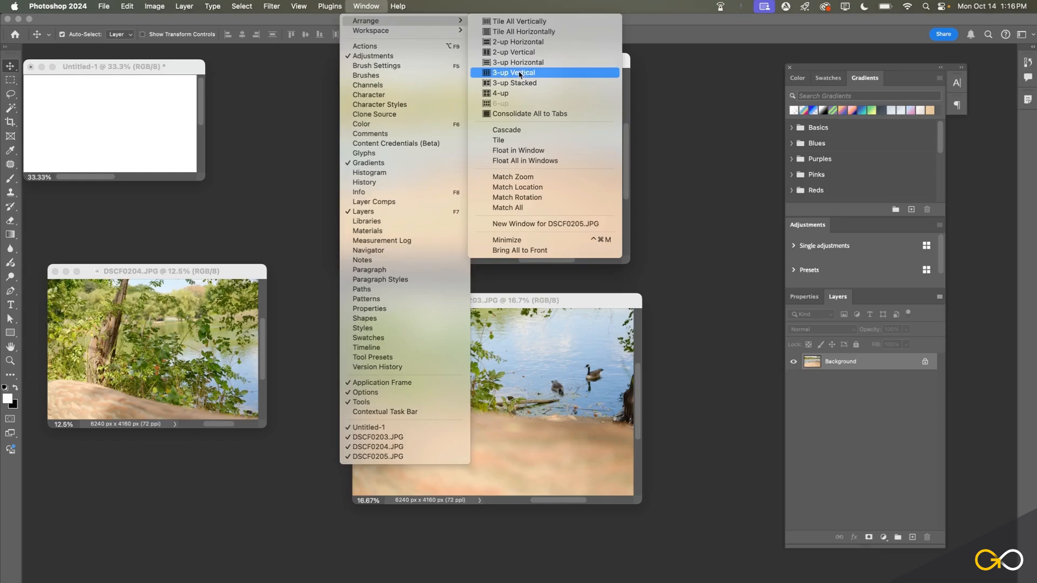
click(515, 73)
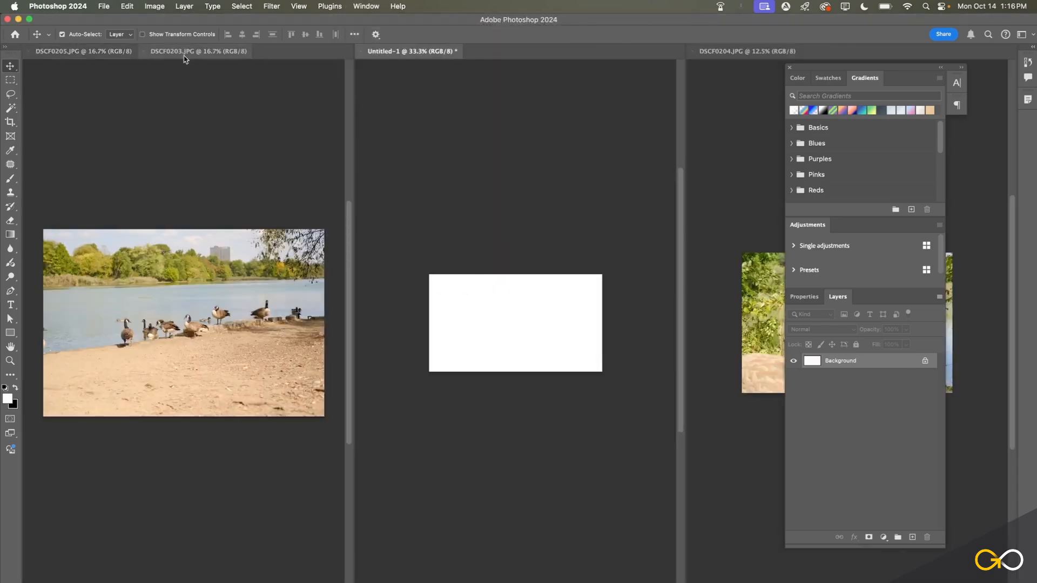
click(198, 51)
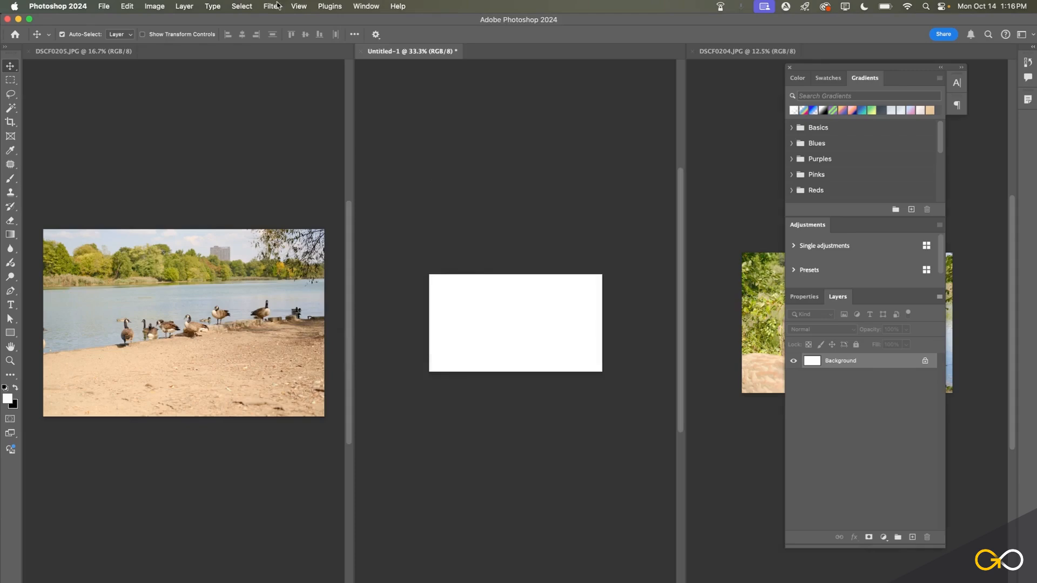
Step: Rearrange the documents into a four-pane grid, then into 3-up Horizontal
click(366, 6)
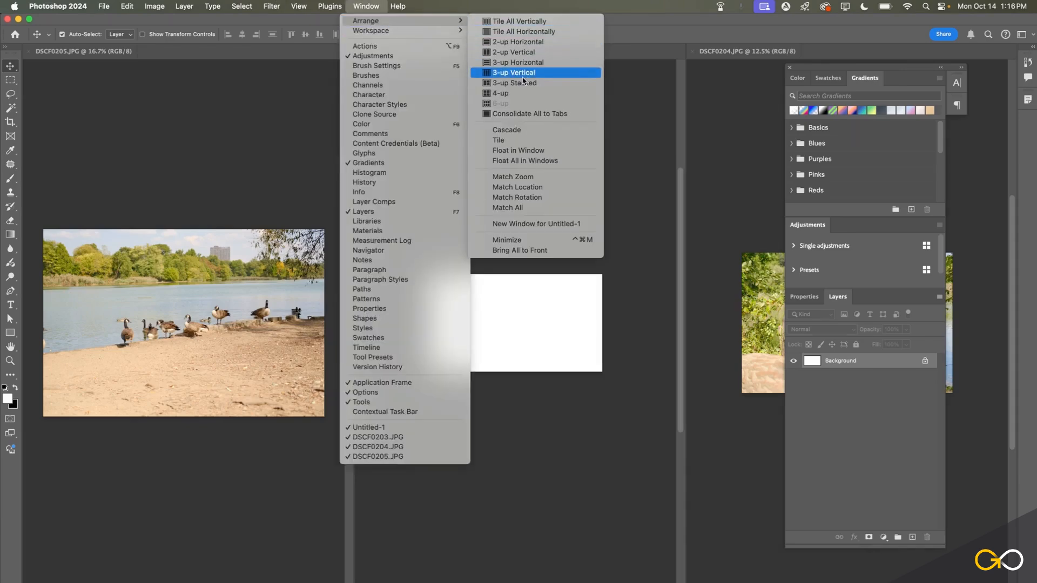
click(513, 72)
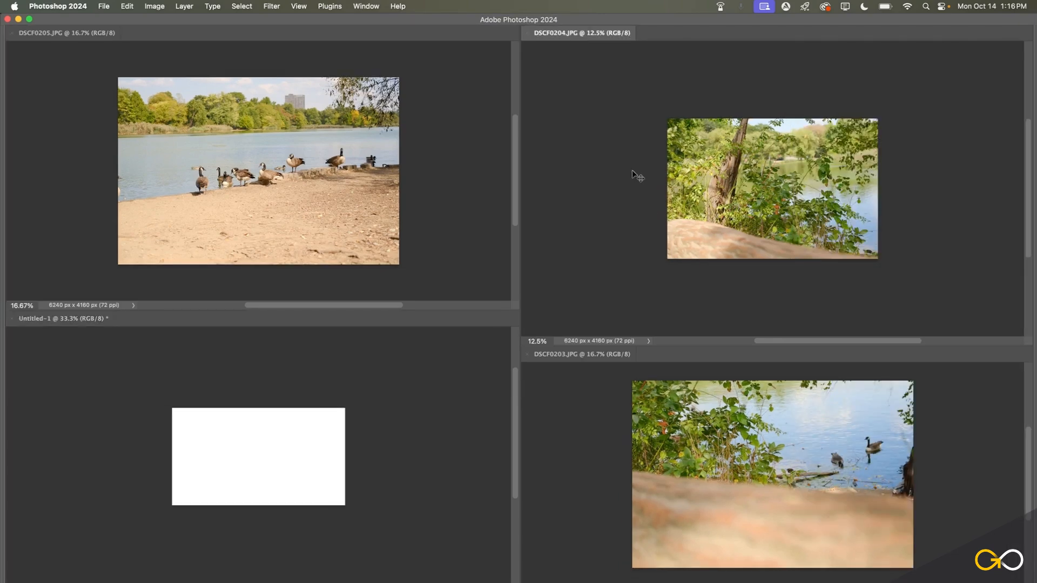
click(365, 6)
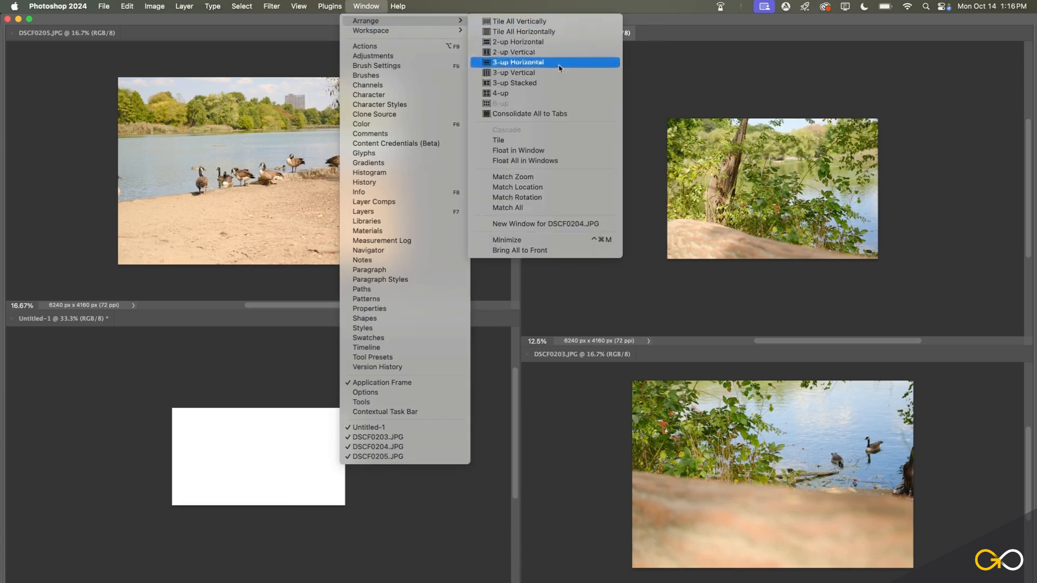
click(528, 113)
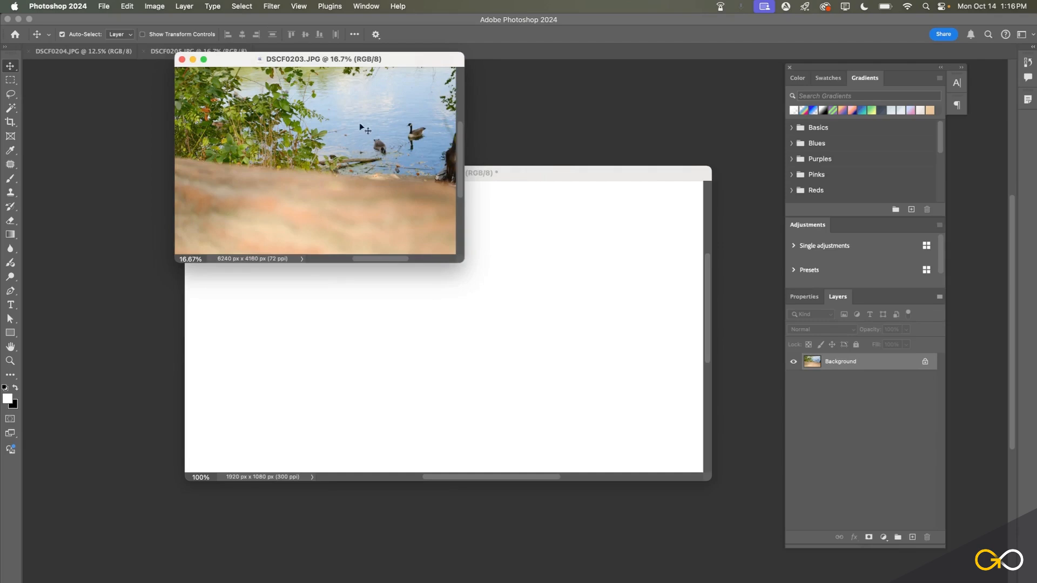
Step: Drag DSCF0203 onto Untitled-1 as Layer 1 and nudge that window right
drag(318, 59, 529, 129)
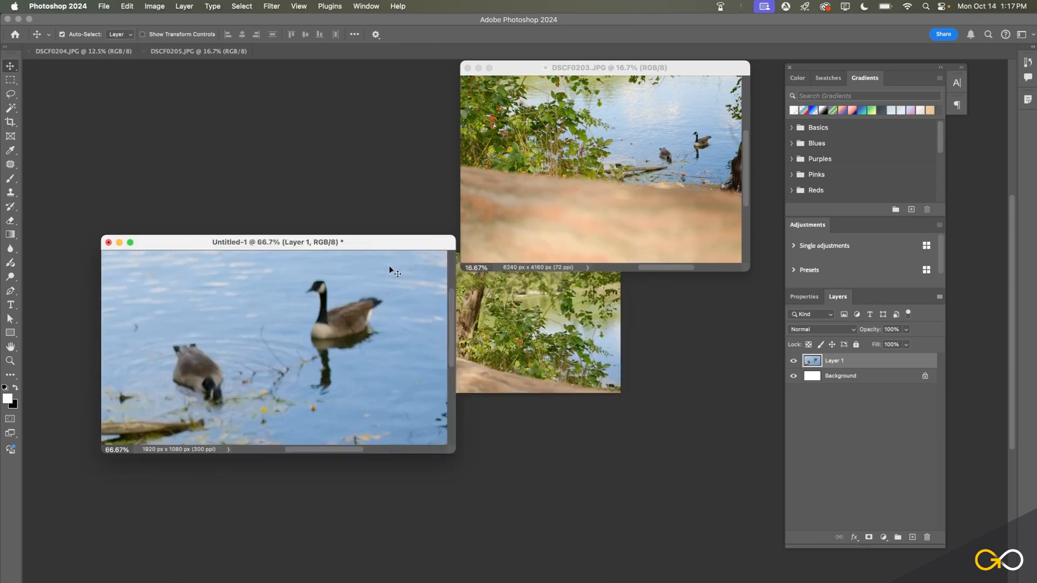
drag(277, 241, 318, 236)
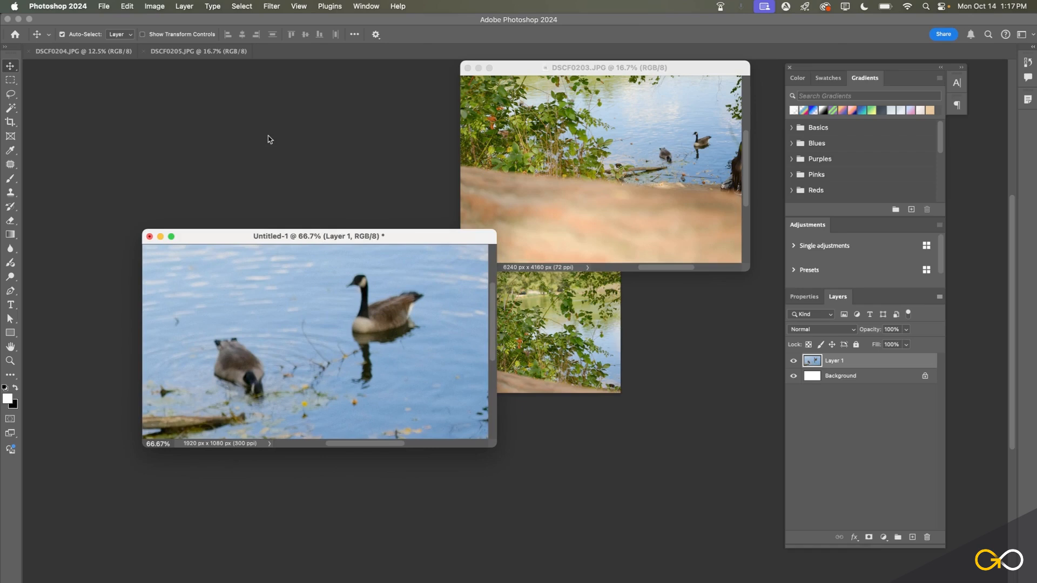
Step: Check Untitled-1's Image Size settings and cancel without changes
click(154, 6)
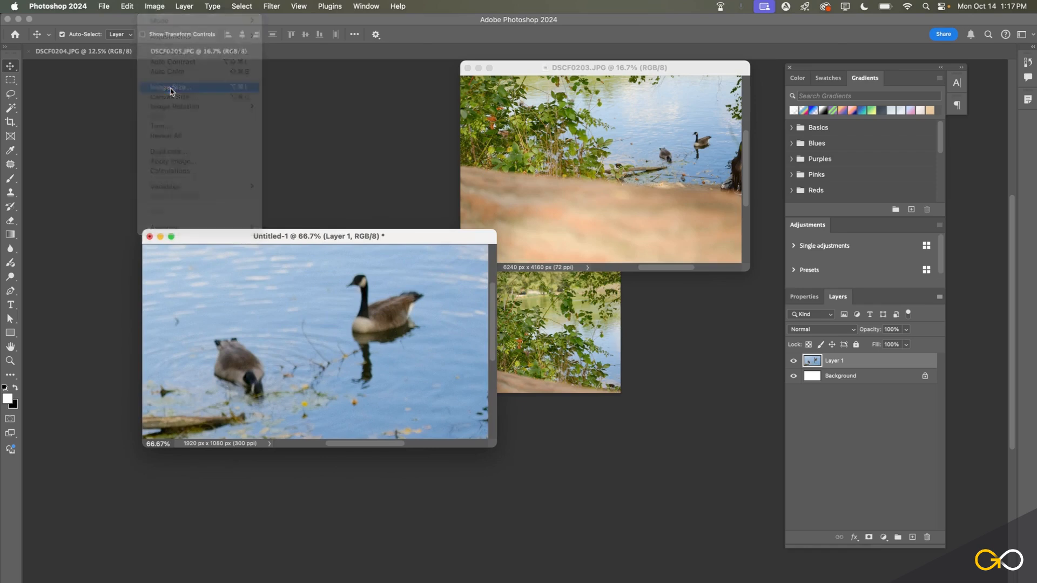
click(170, 86)
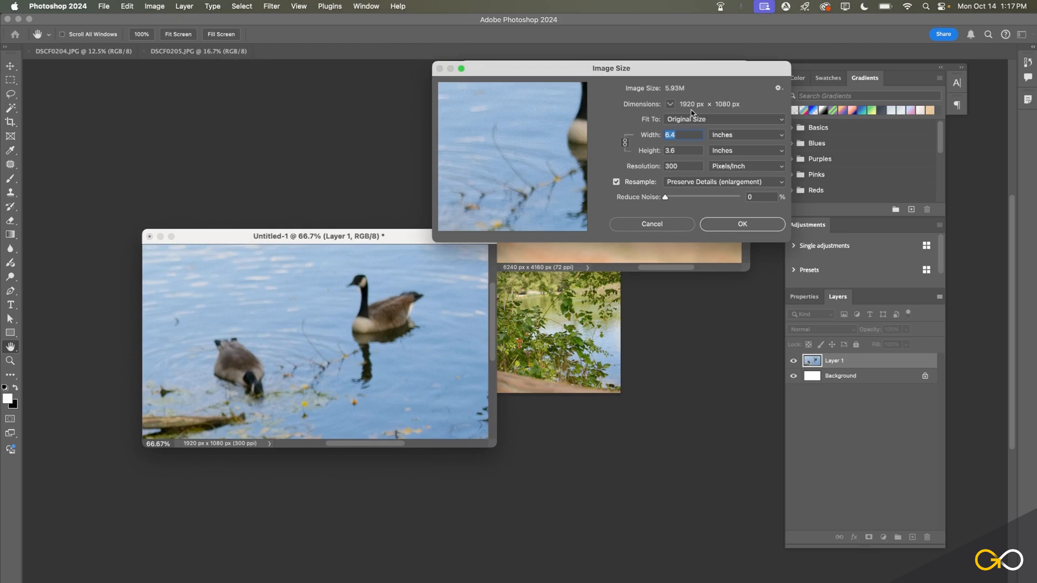
mouse_move(740, 110)
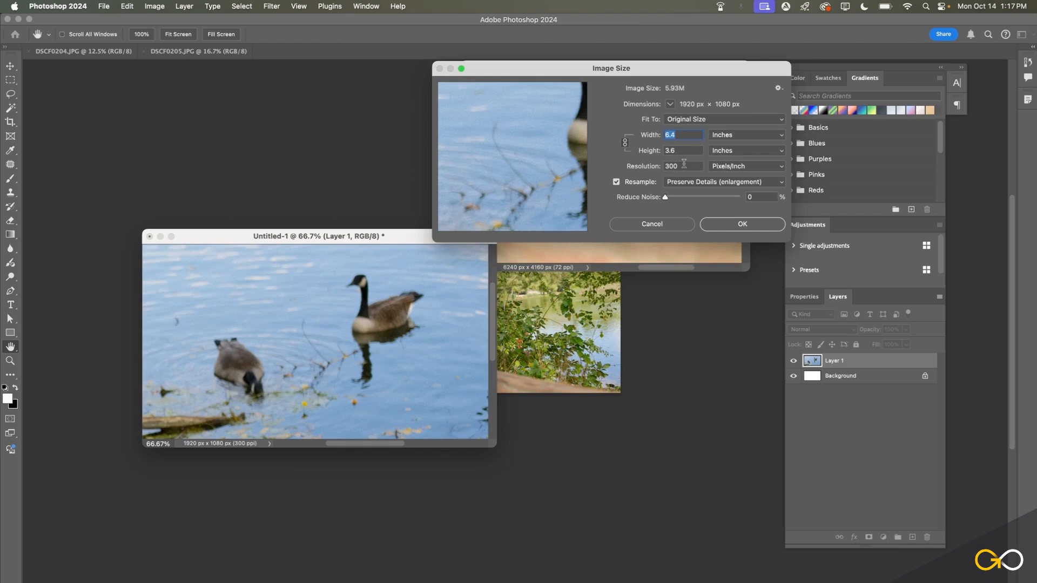
click(651, 224)
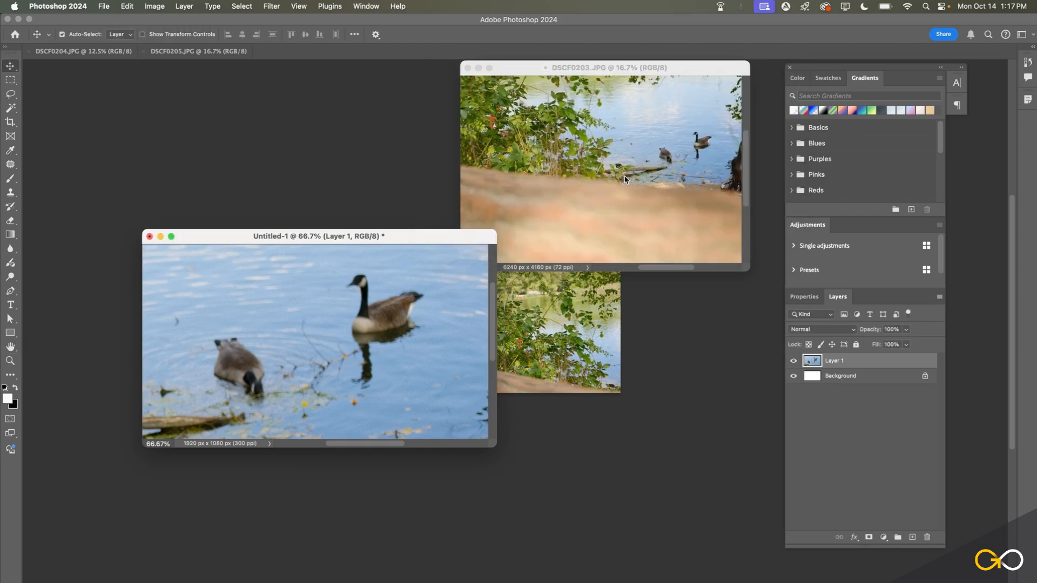
Step: Set DSCF0203's resolution to 300 ppi in Image Size, keeping 6240 × 4160 pixels
click(153, 6)
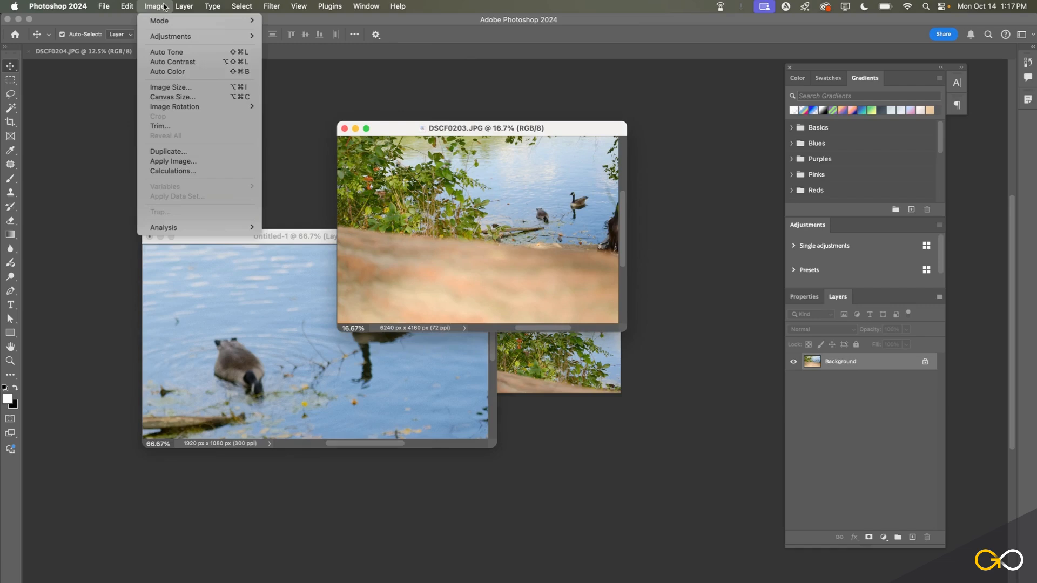
click(170, 86)
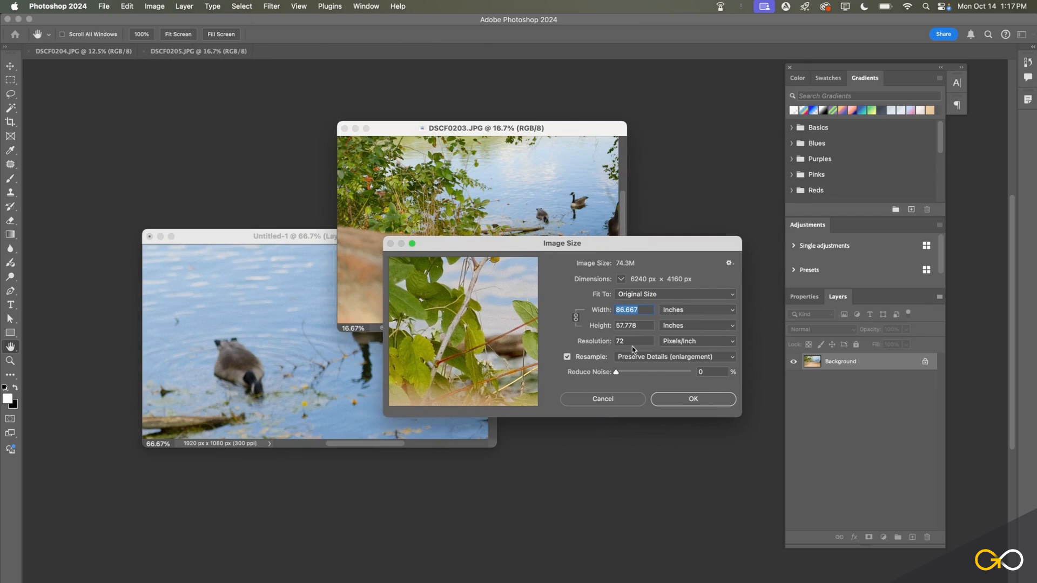
mouse_move(644, 285)
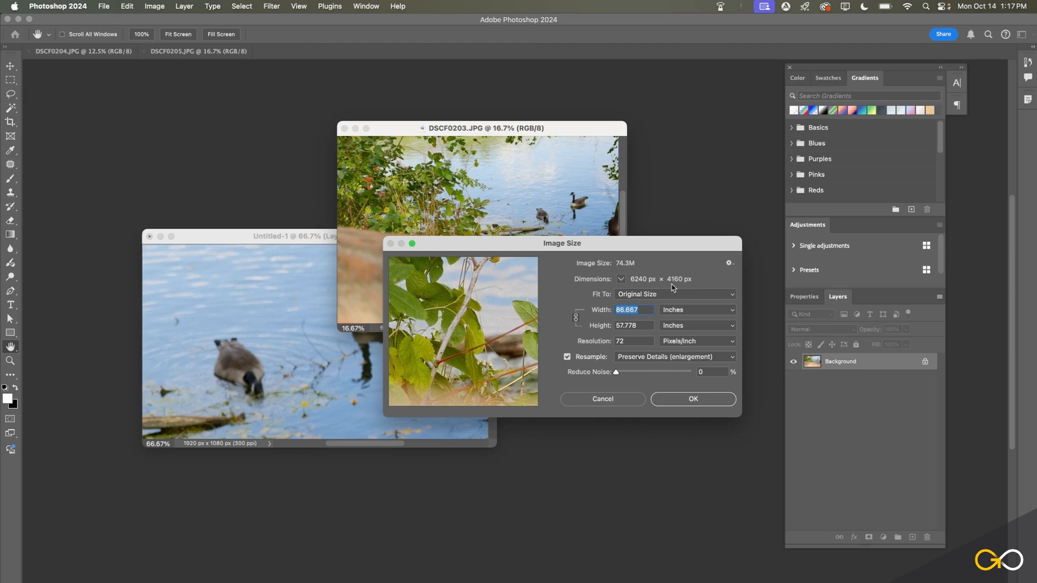
mouse_move(616, 322)
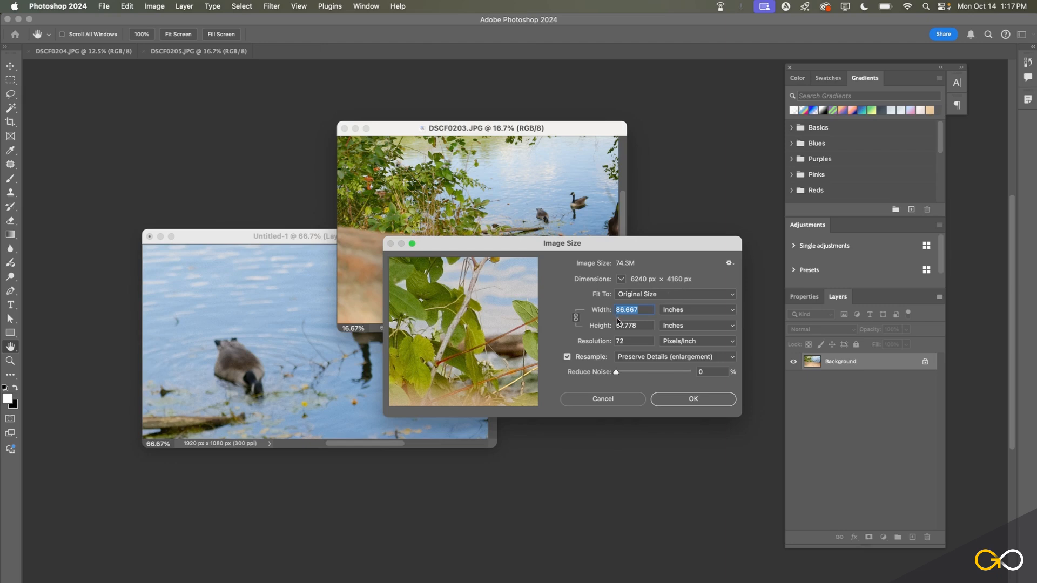
mouse_move(626, 336)
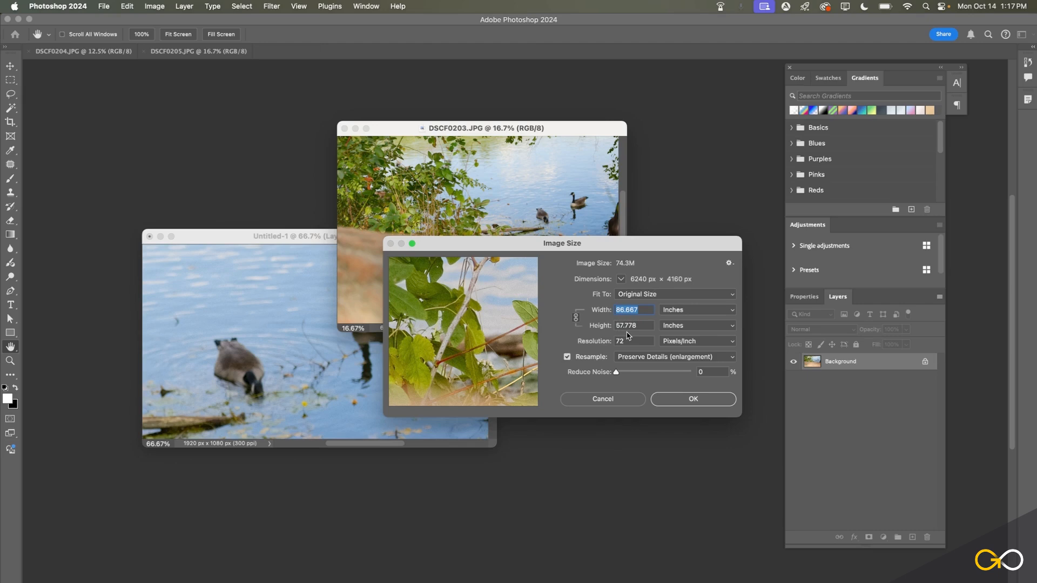
mouse_move(606, 407)
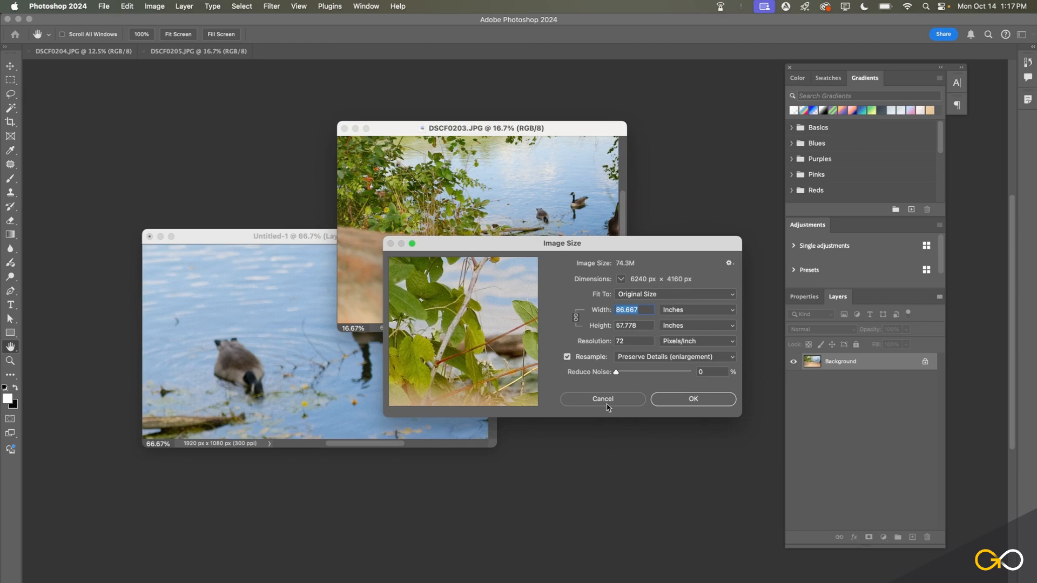
mouse_move(634, 357)
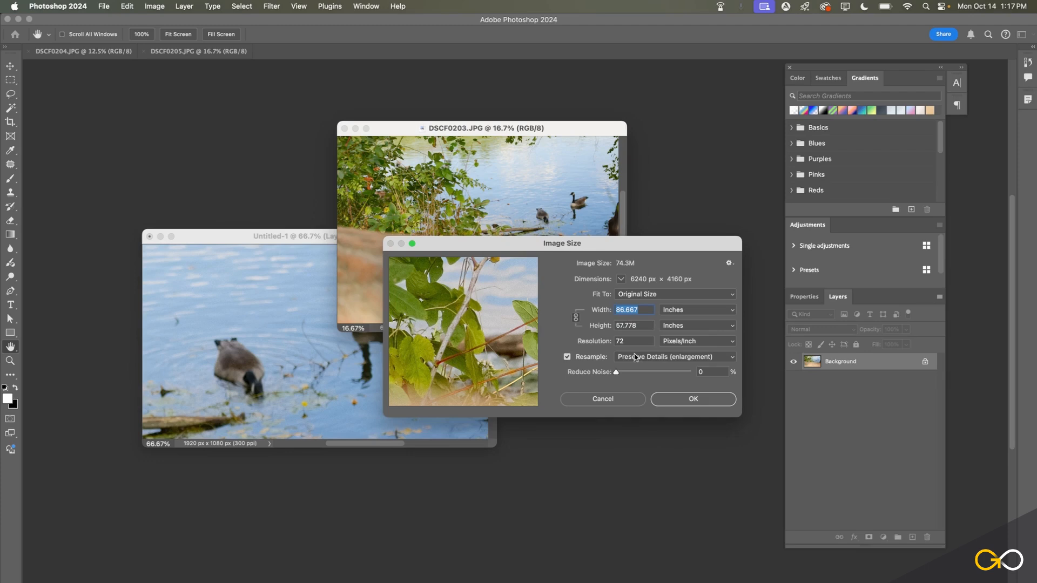
drag(573, 243, 515, 198)
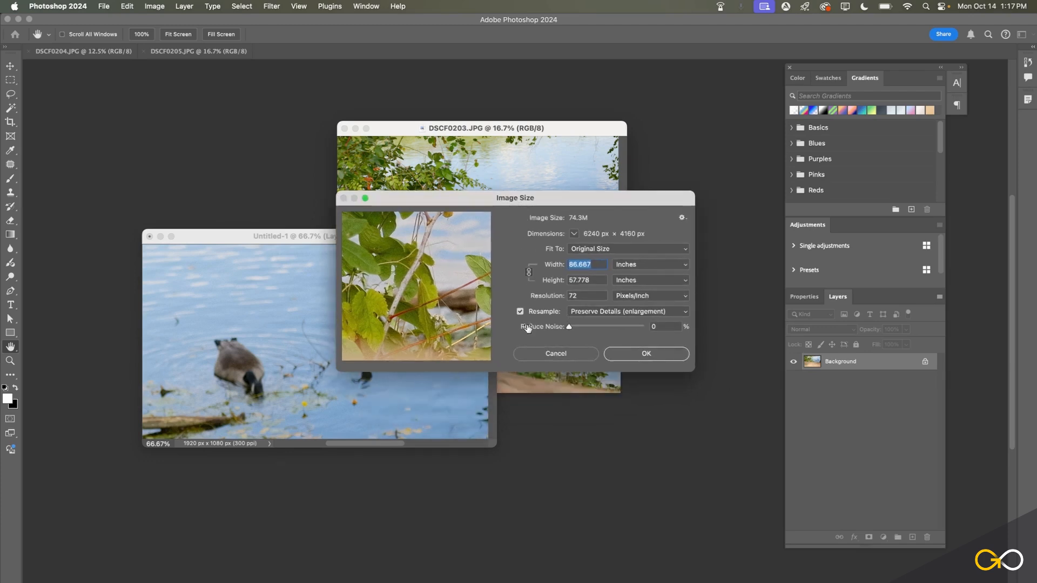
click(521, 311)
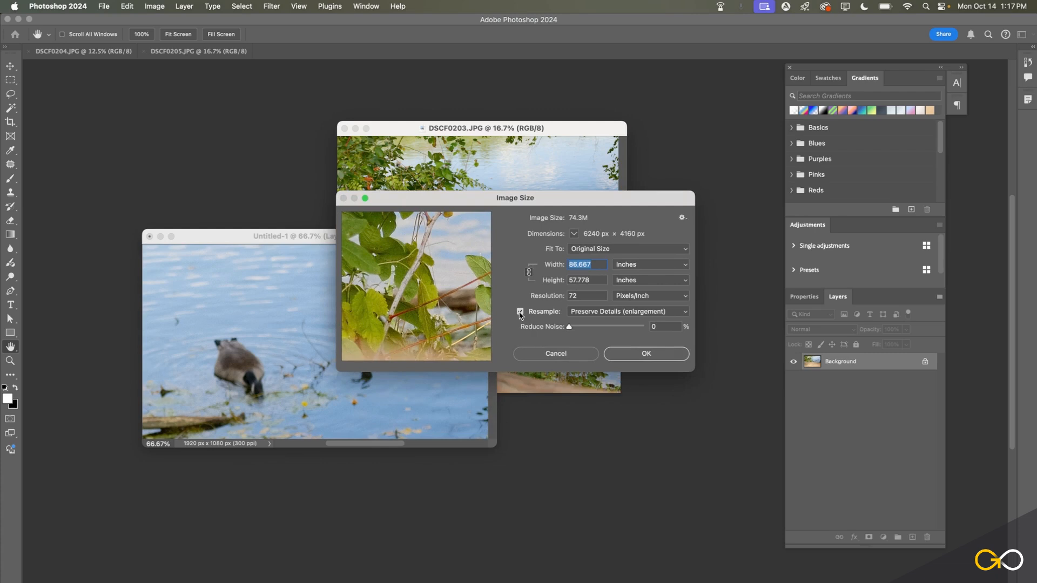
click(519, 311)
text(300)
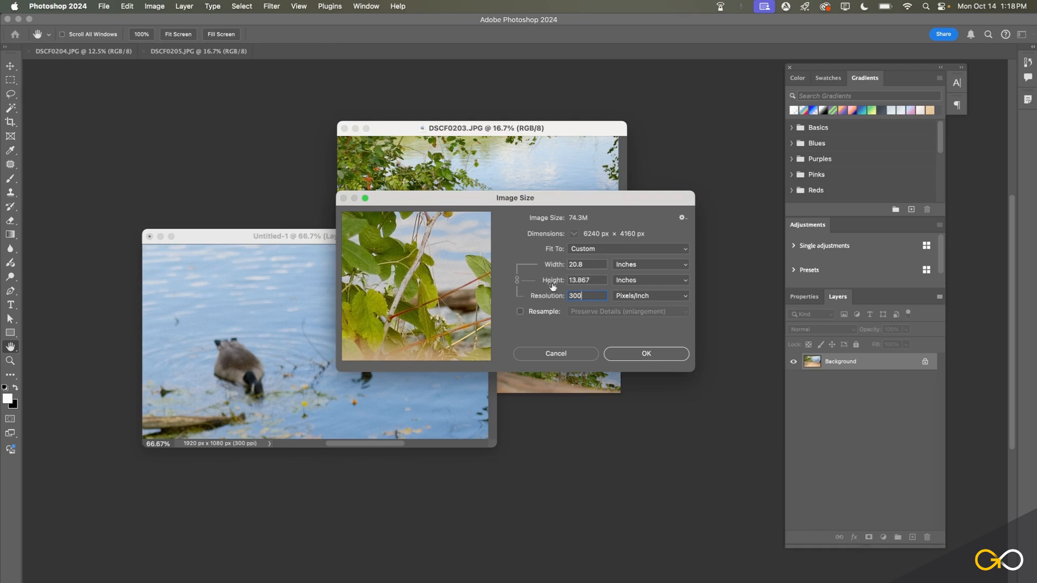
click(520, 311)
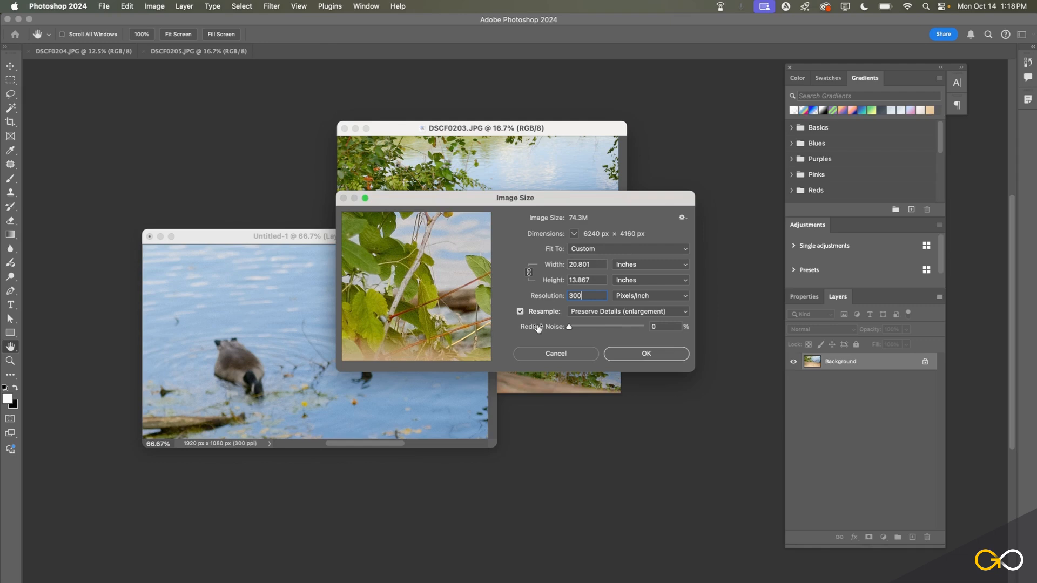
click(625, 312)
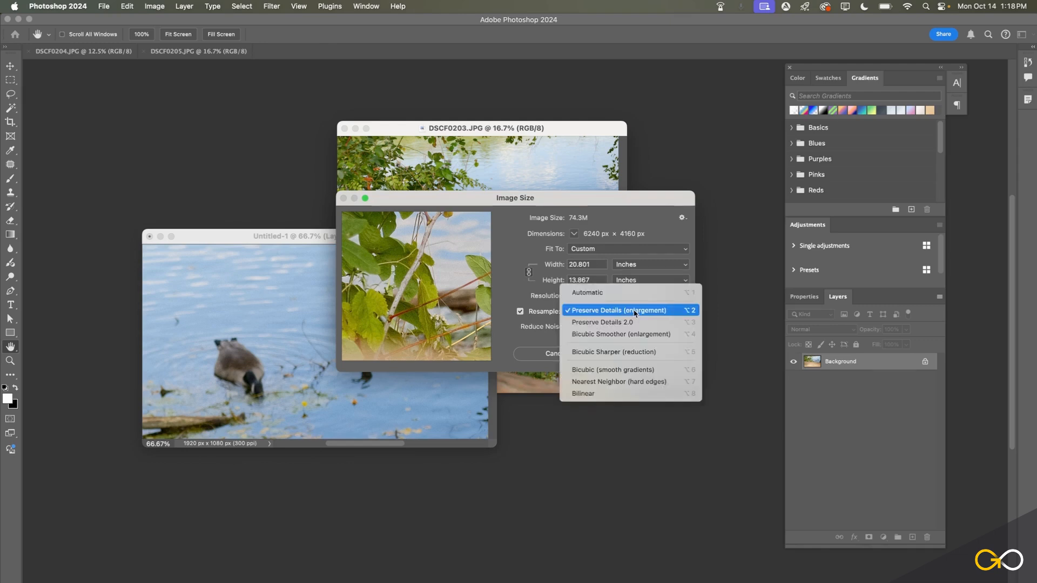
click(620, 310)
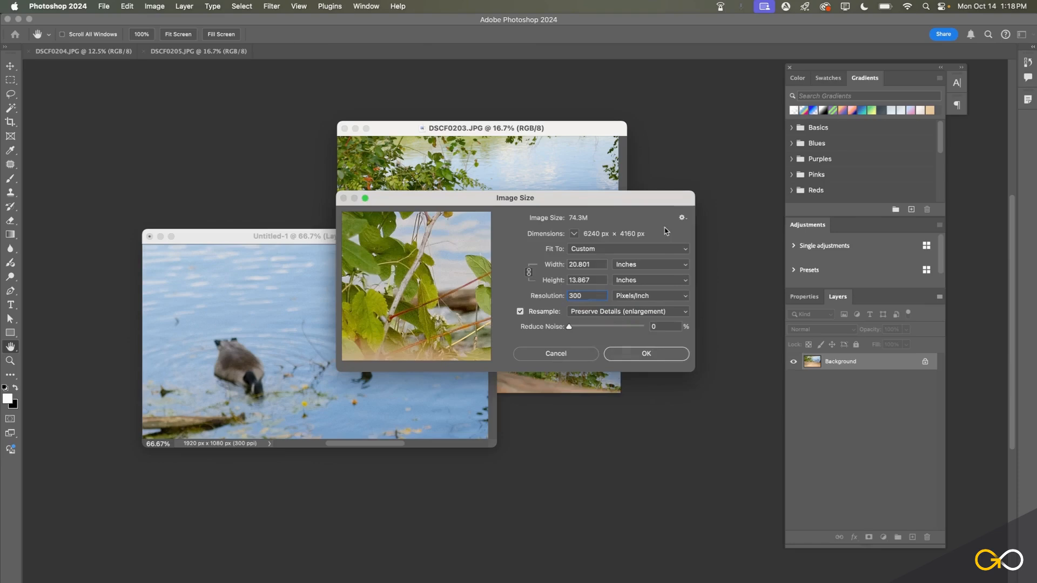
click(645, 353)
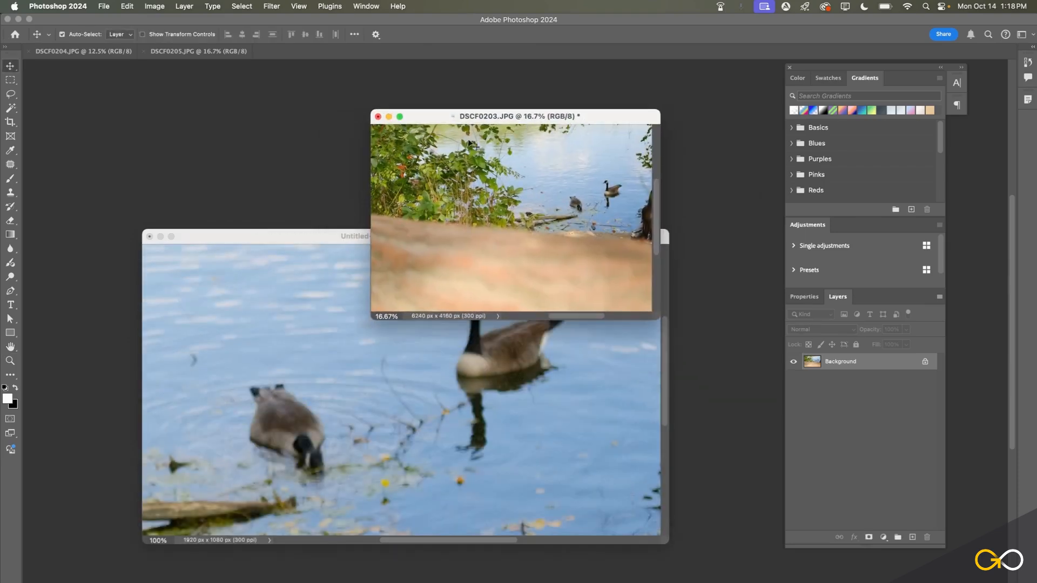
Step: Move the DSCF0203 window aside, revisit the Image menu, and rearrange the document windows
drag(512, 116, 456, 127)
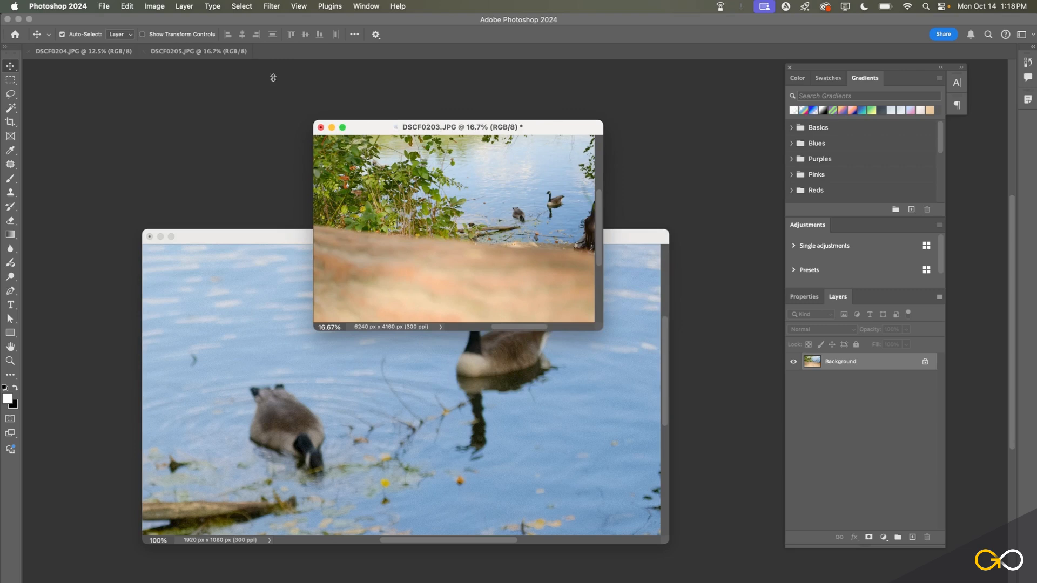
click(154, 6)
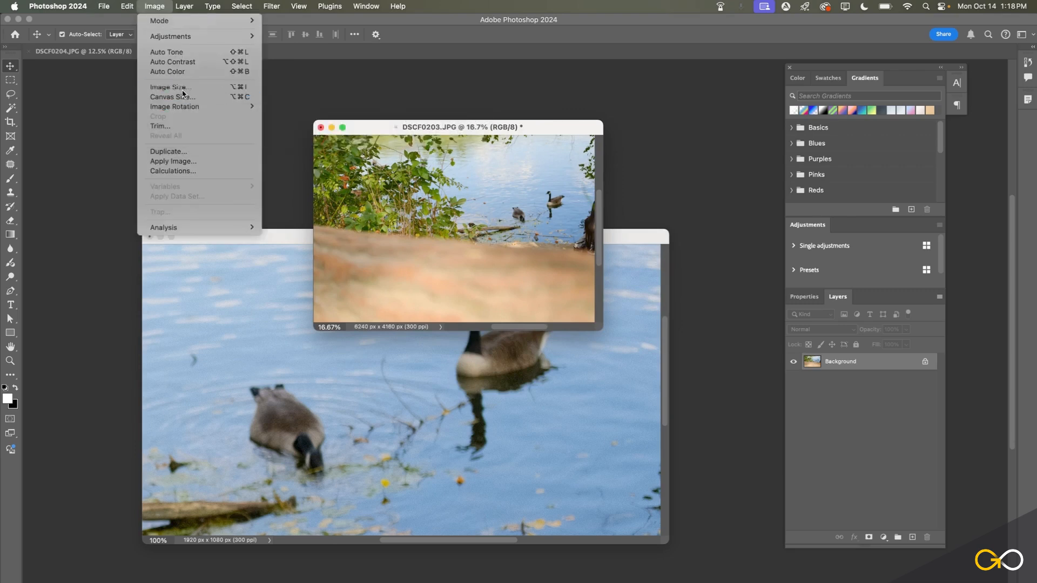
click(169, 87)
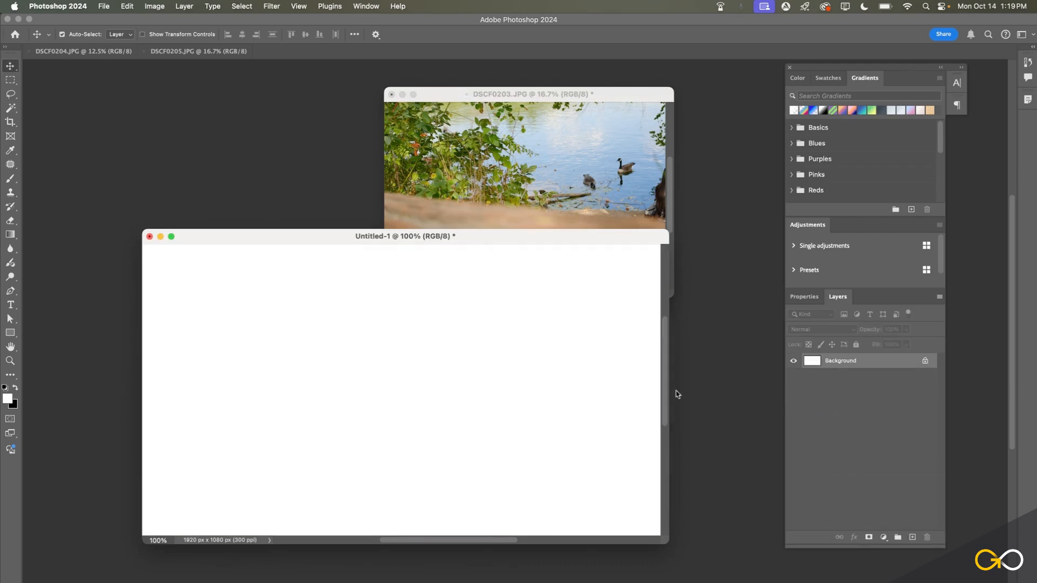
drag(525, 94, 419, 248)
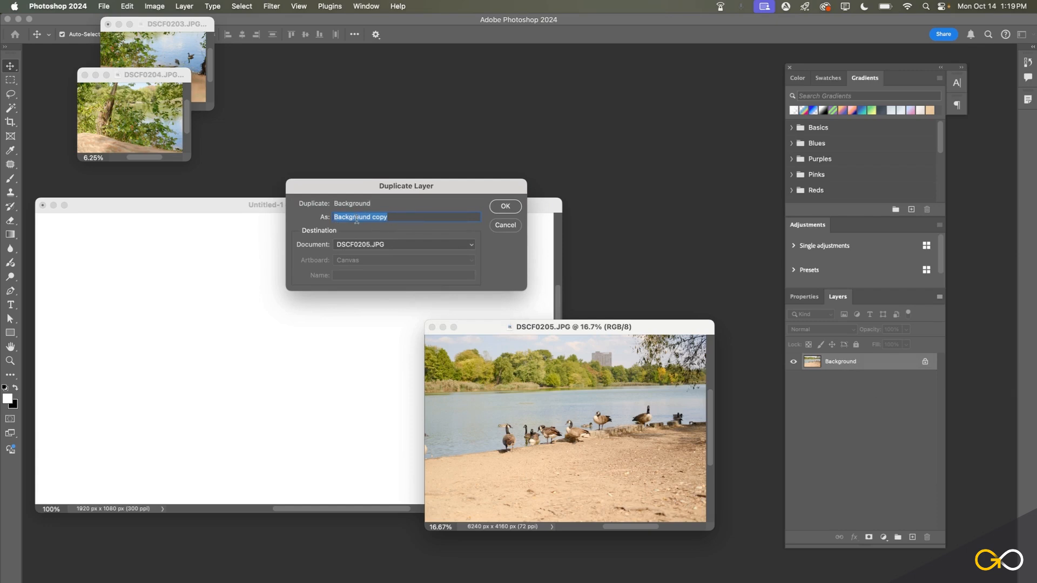
mouse_move(313, 242)
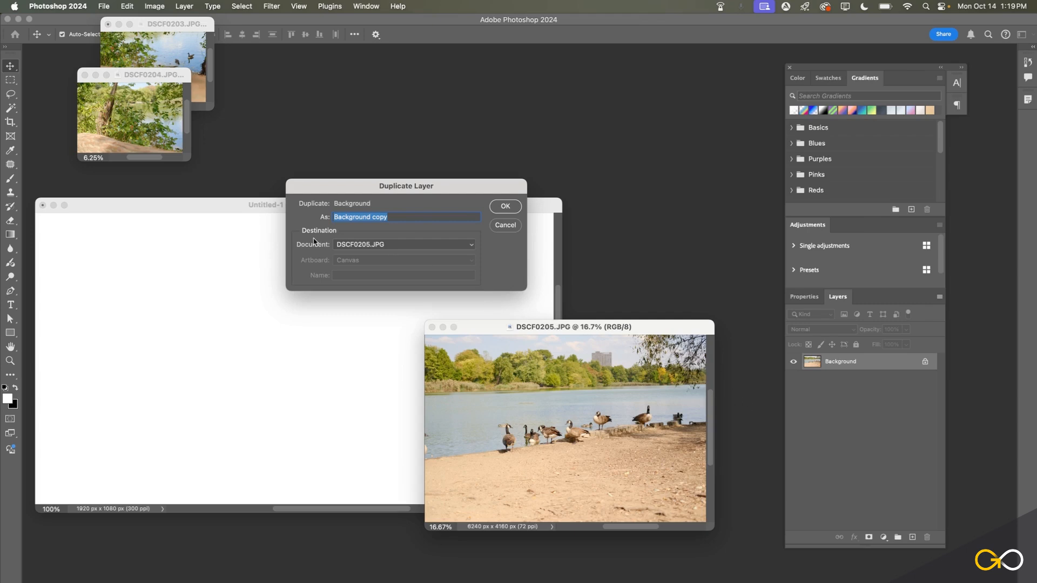
mouse_move(306, 252)
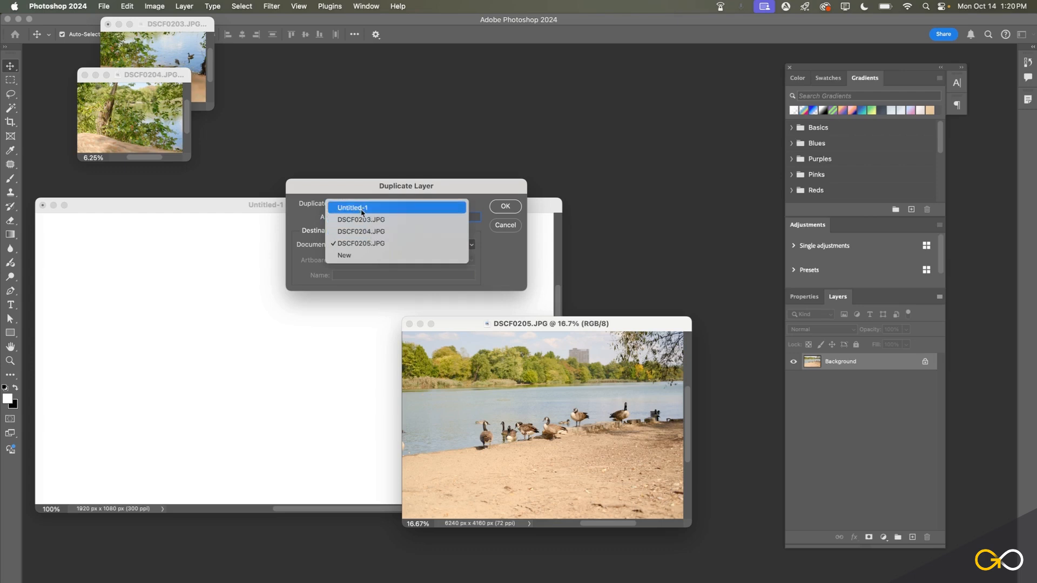
Step: Confirm Duplicate Layer with Untitled-1 as the destination document
click(503, 206)
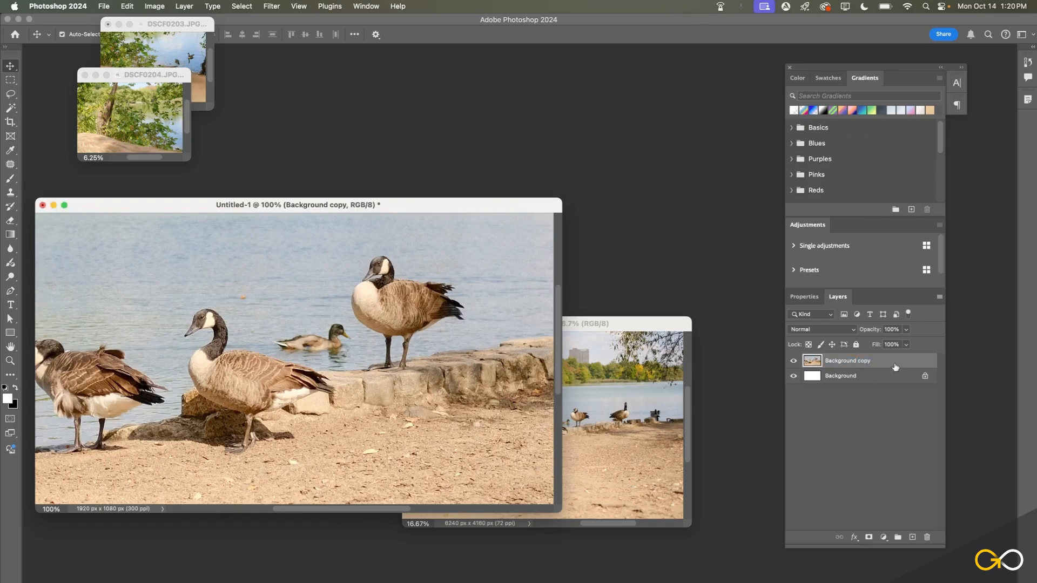
mouse_move(661, 318)
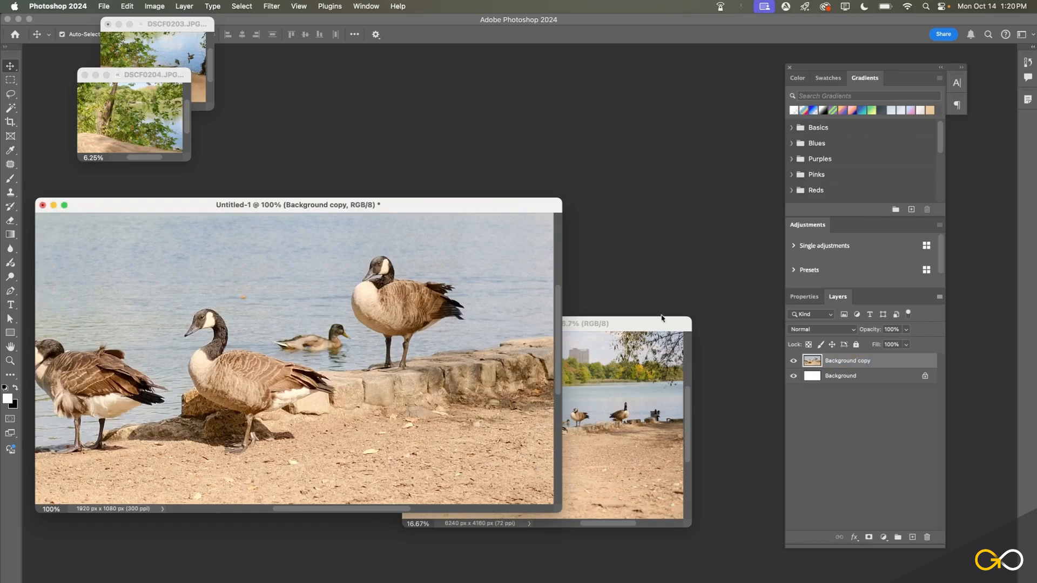
Step: Drag the Untitled-1 document window to a new position
drag(297, 204, 399, 180)
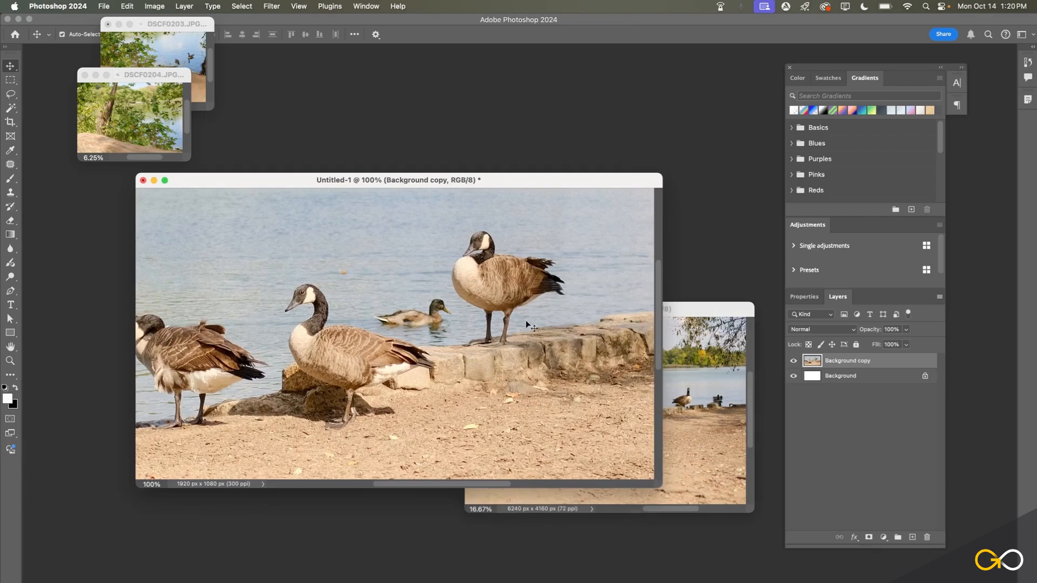
mouse_move(468, 286)
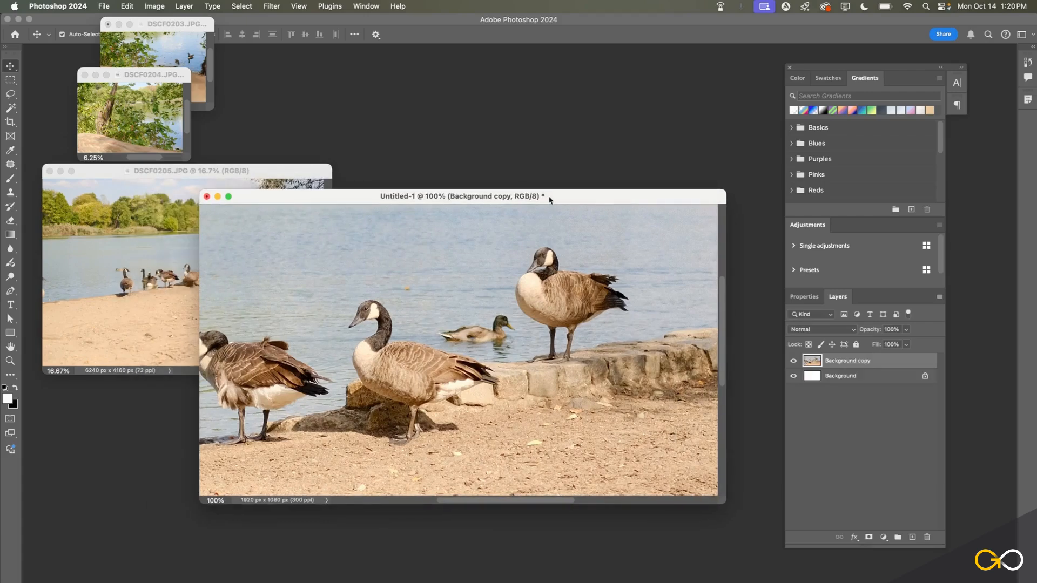
mouse_move(428, 292)
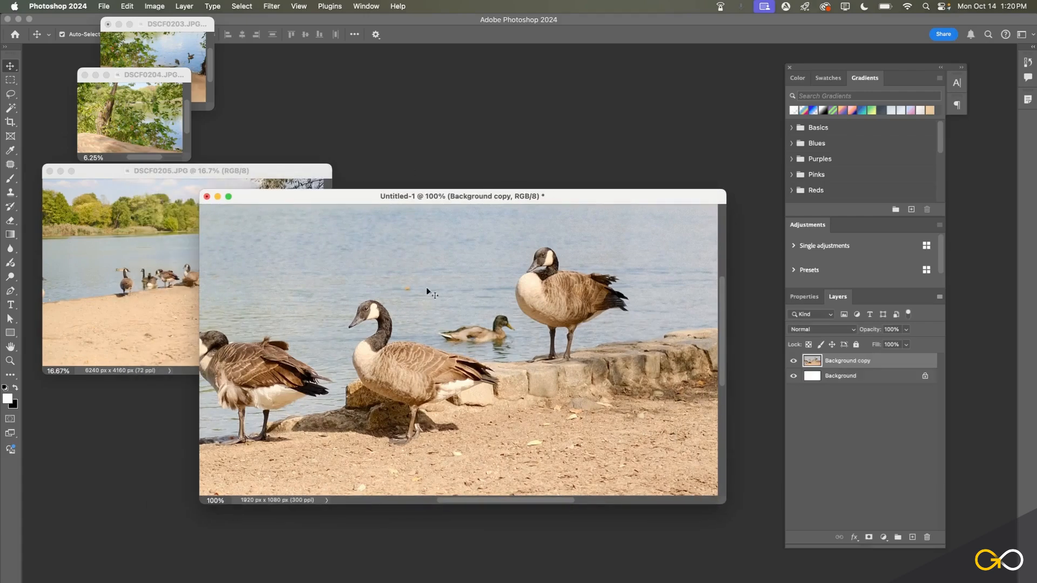
mouse_move(515, 377)
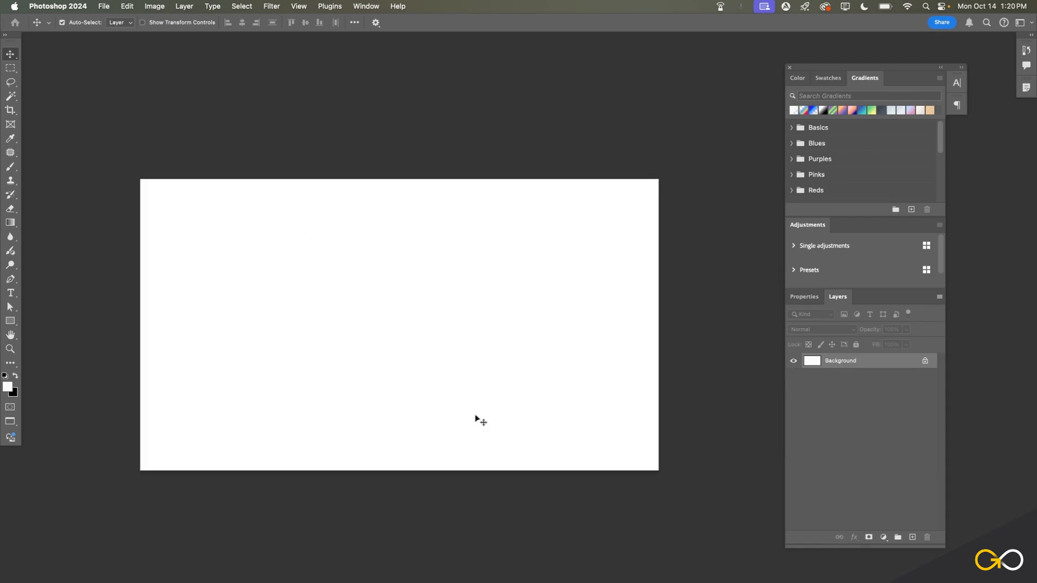
Step: Place DSCF0204.JPG from Eric Photos into Untitled-1 with File > Place Embedded
click(103, 6)
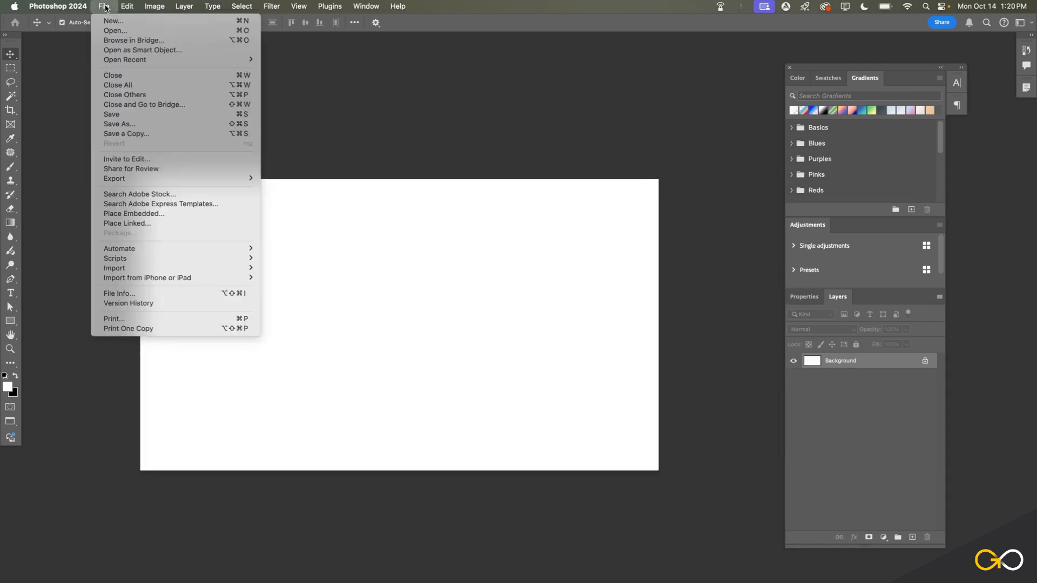
mouse_move(134, 214)
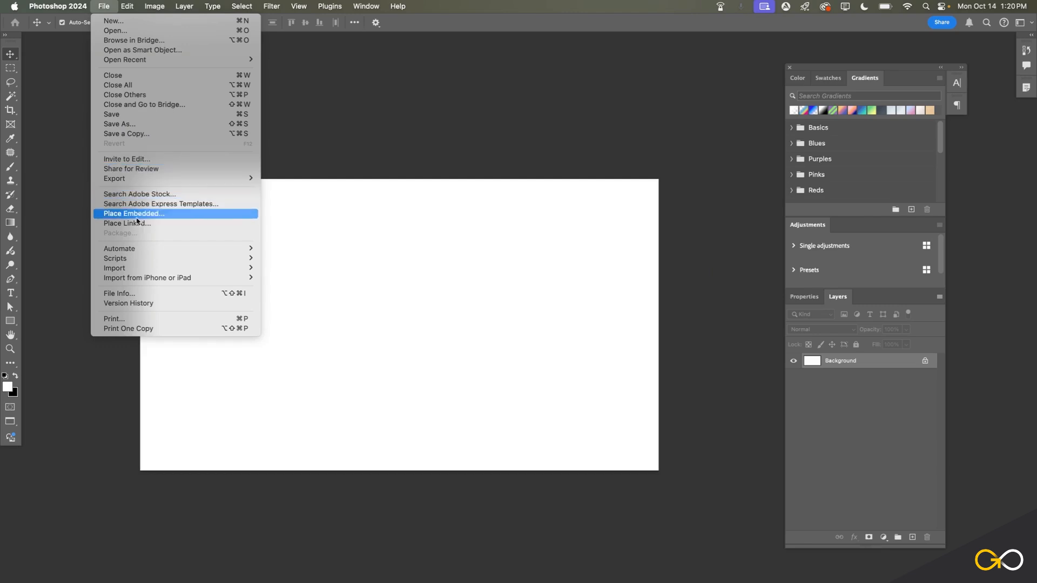
click(133, 213)
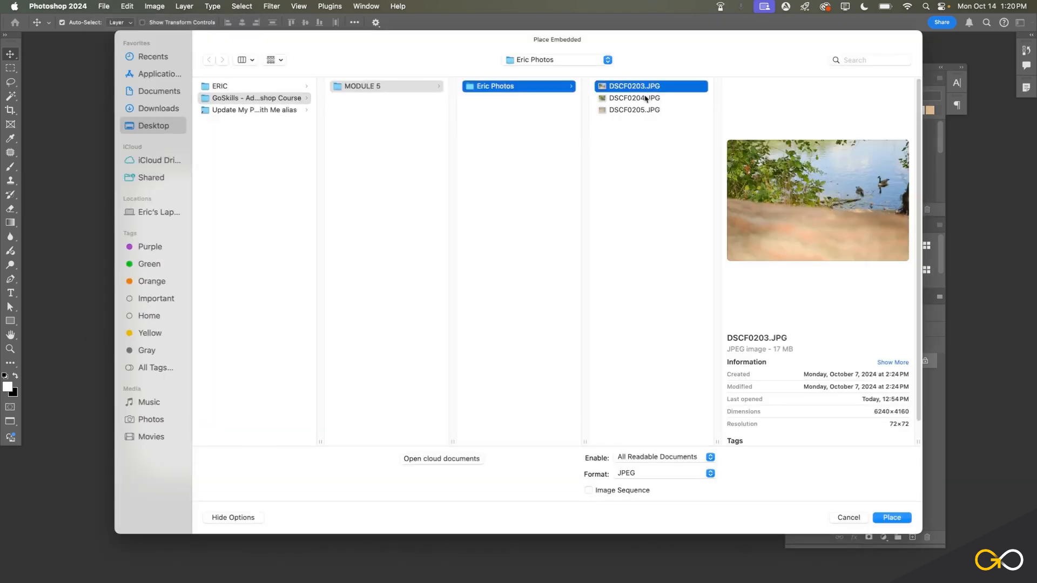
click(634, 97)
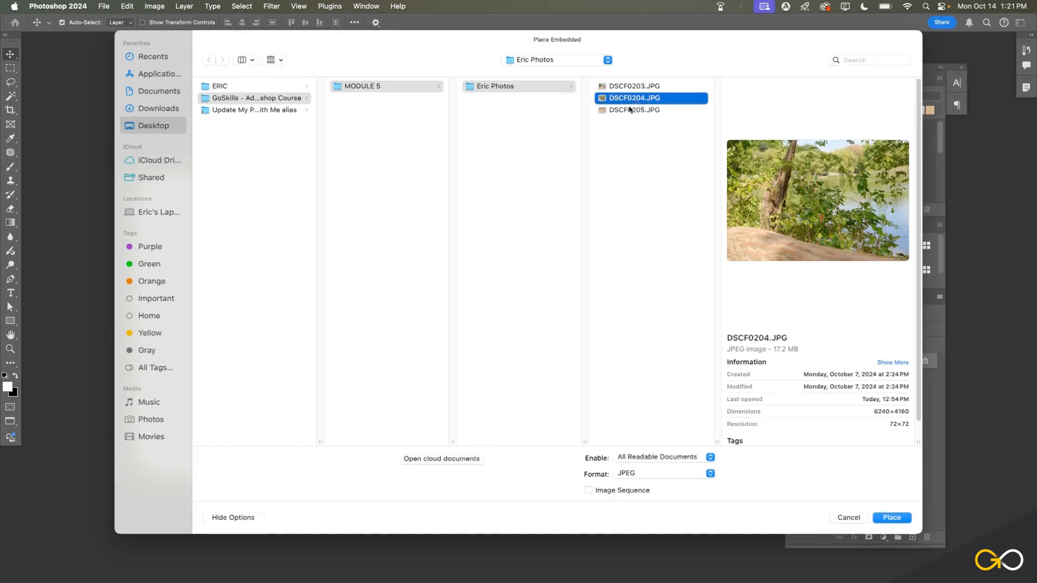
click(890, 517)
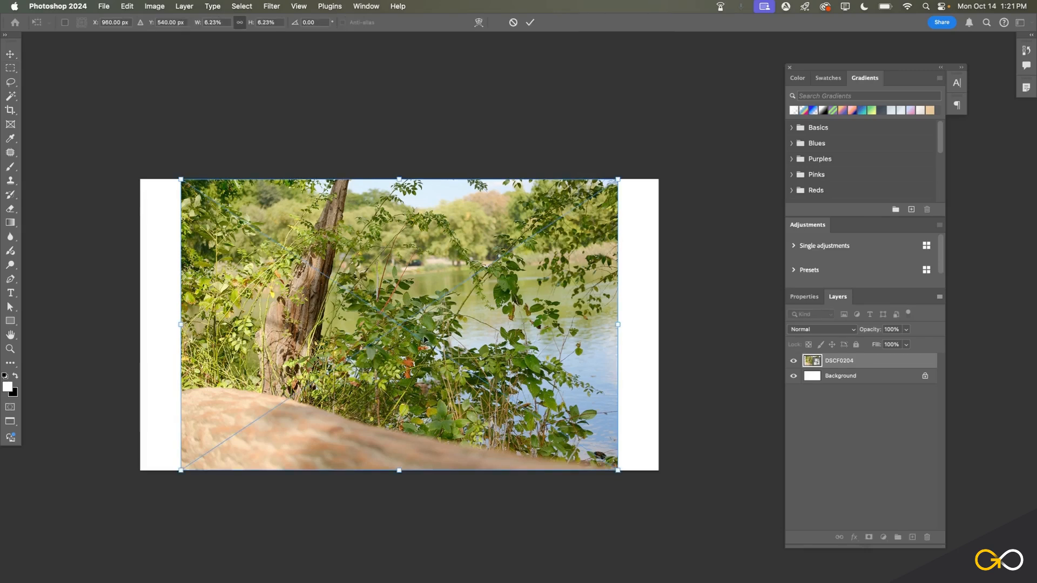
mouse_move(754, 434)
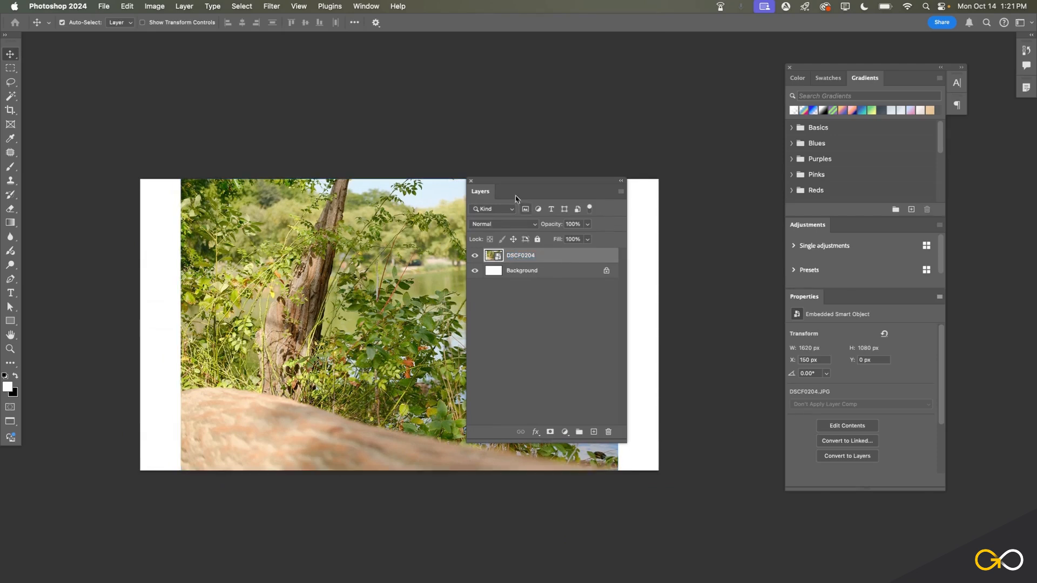
Step: Move the Layers panel beside the canvas, toggle DSCF0204's visibility, and open the File menu
drag(480, 191, 552, 216)
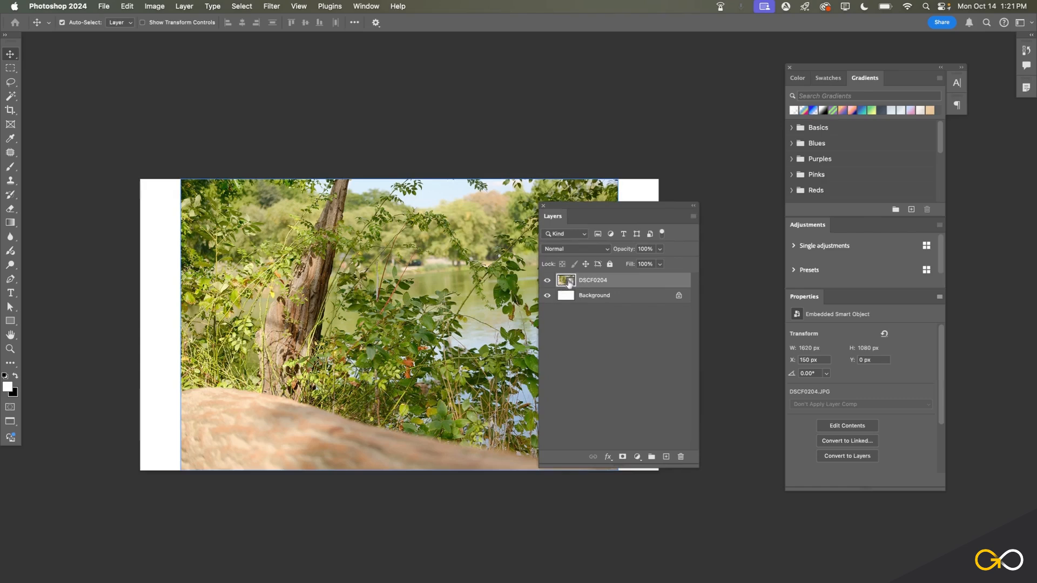
mouse_move(565, 280)
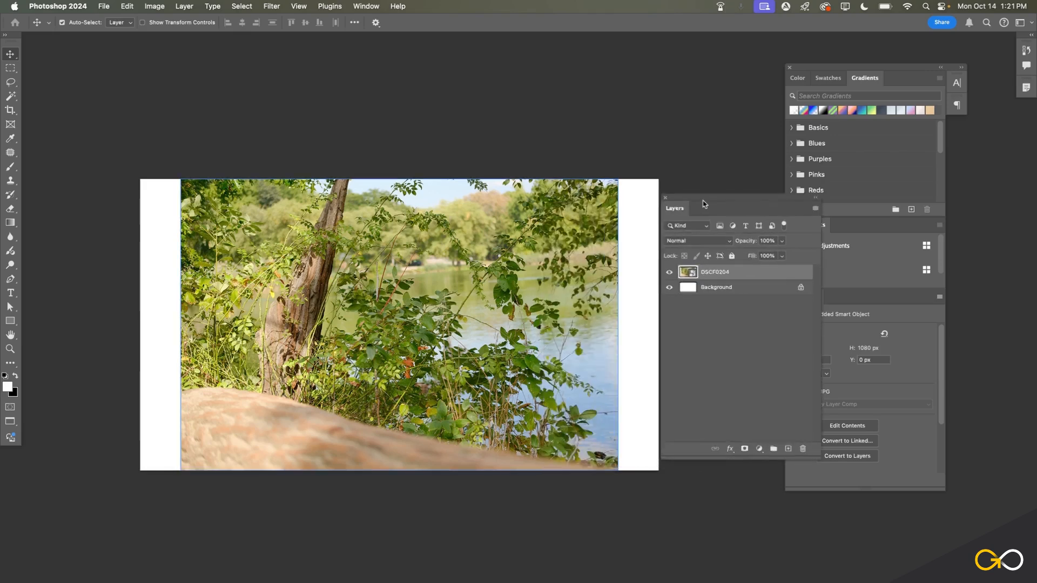
drag(675, 207, 694, 201)
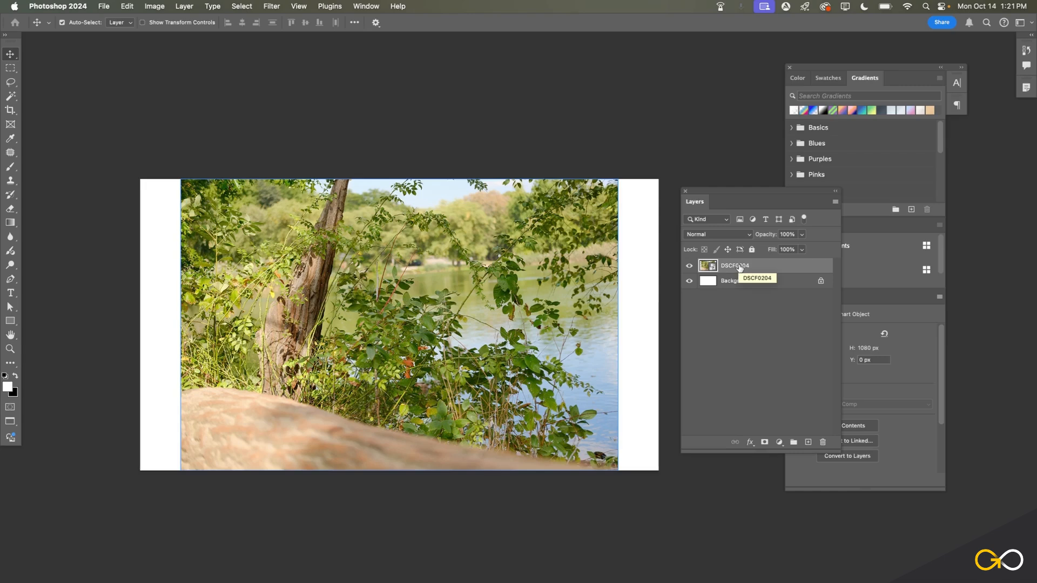
click(689, 265)
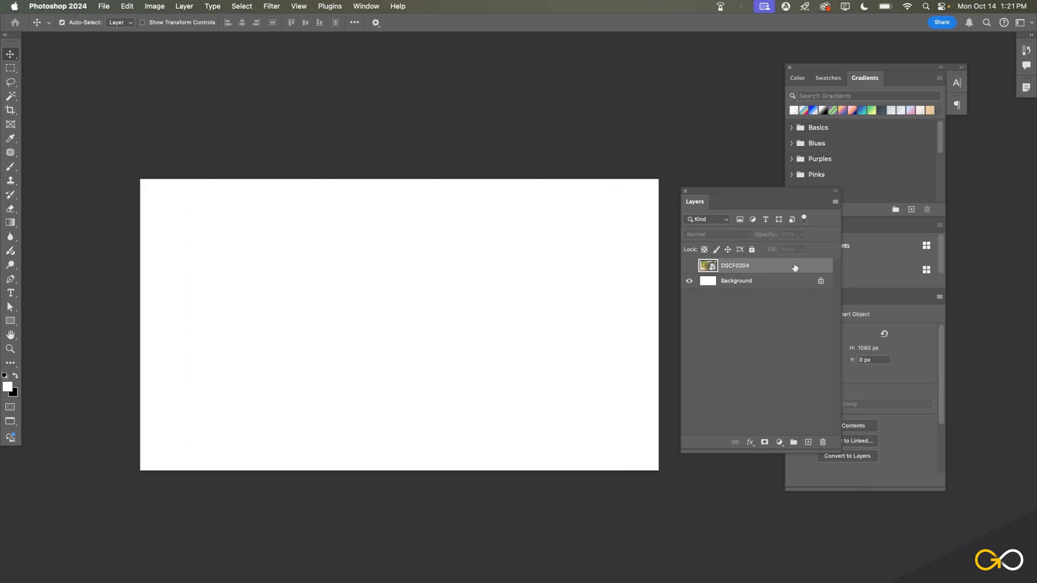
click(689, 265)
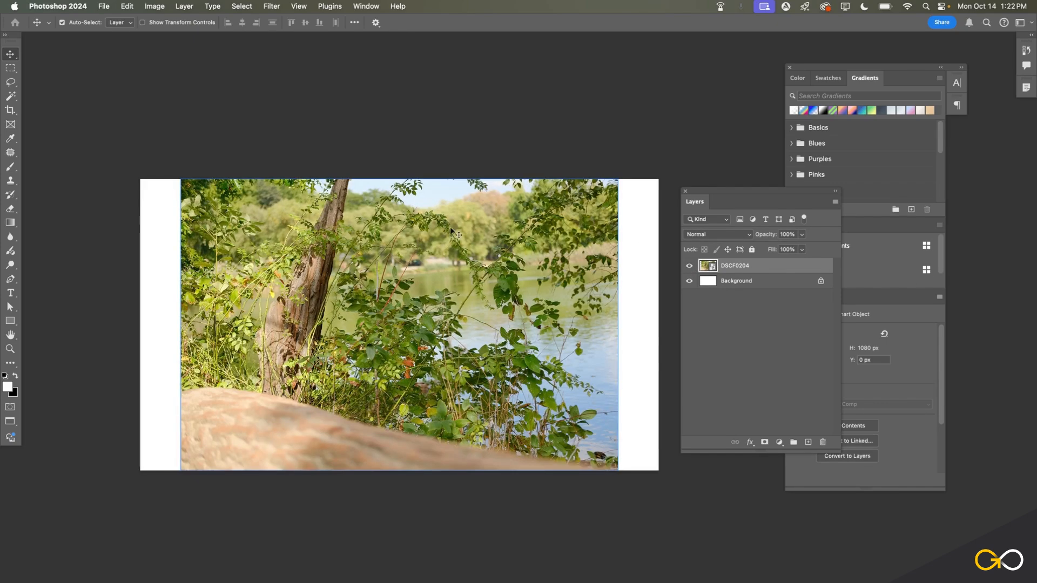
mouse_move(746, 273)
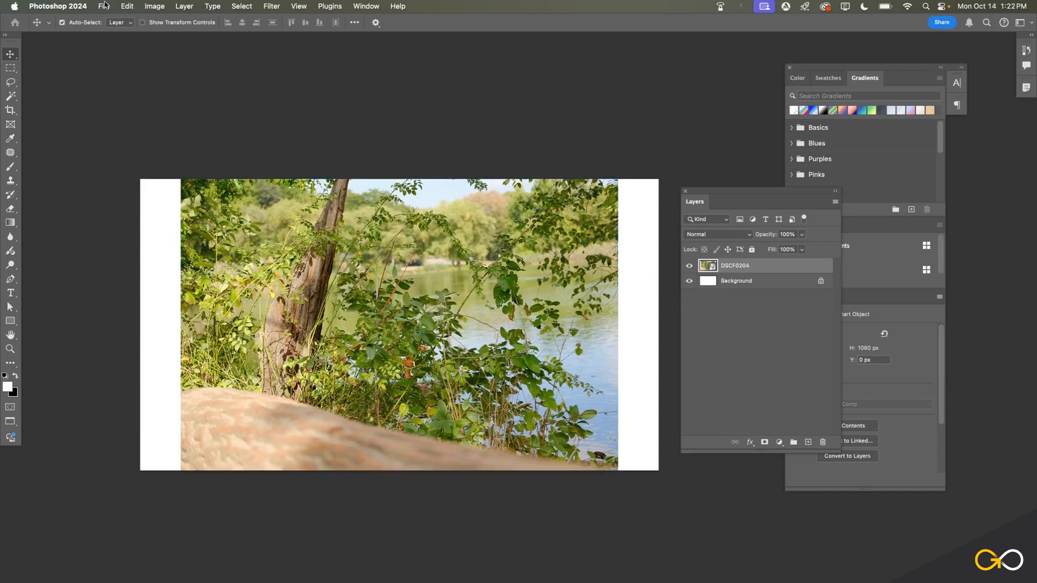
click(103, 6)
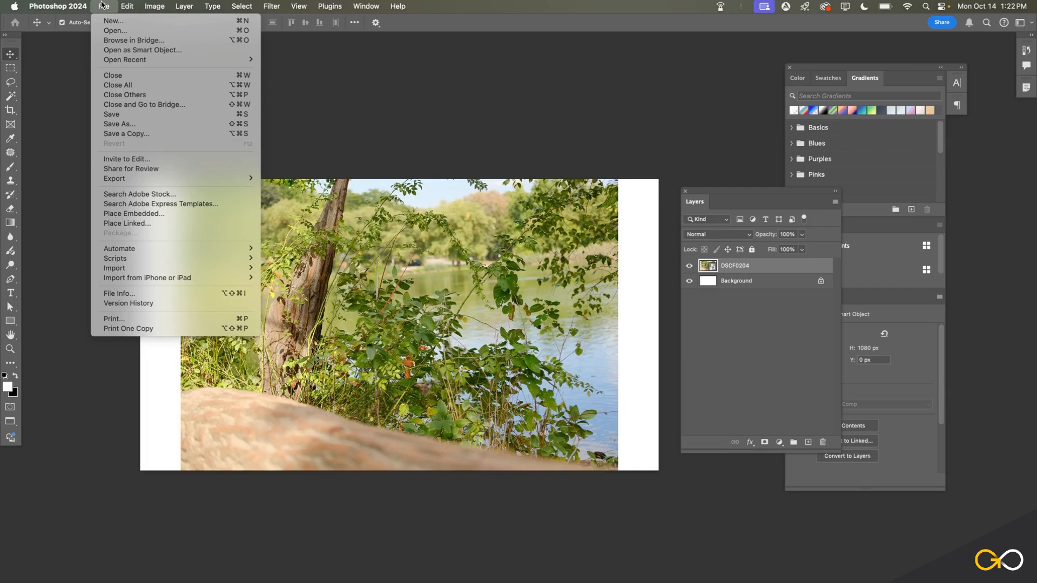
mouse_move(134, 217)
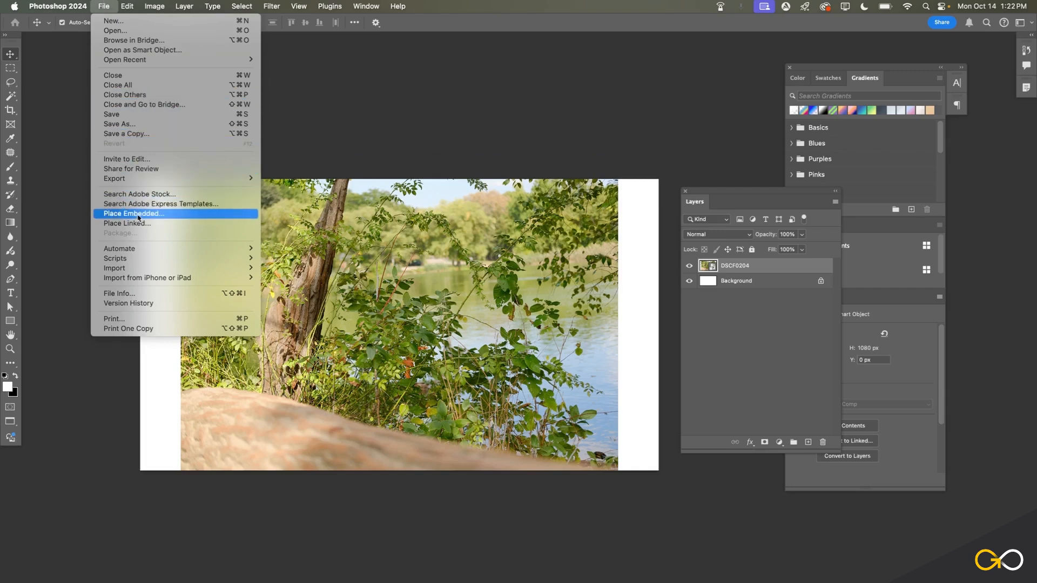